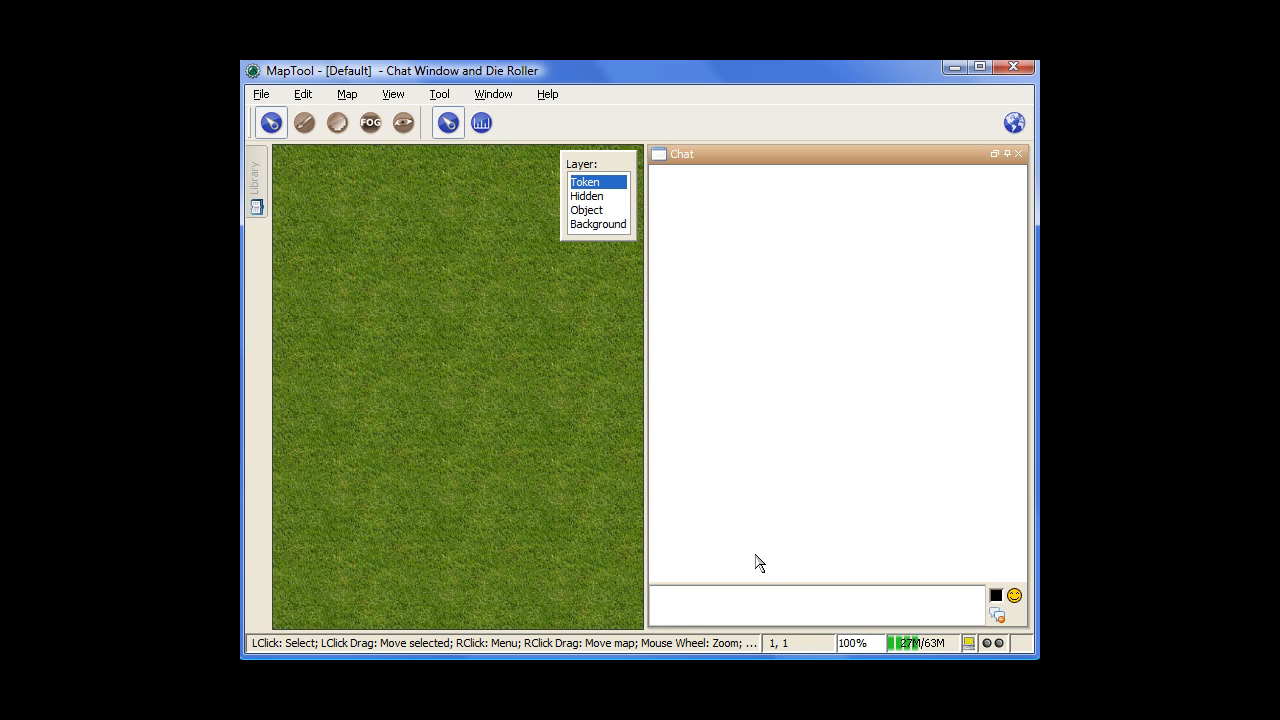
Post 'I attack the darkness!!!' in the chat as Everyday.
{"action": "type", "text": "I attac"}
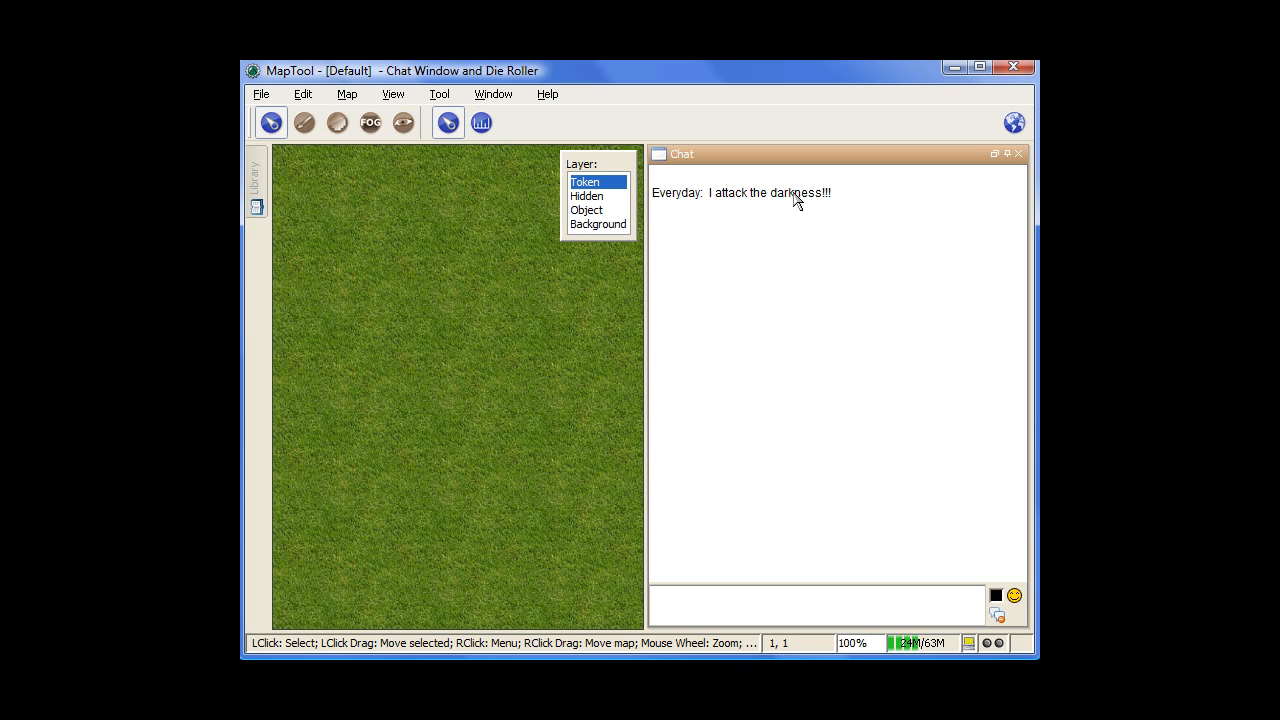
{"action": "mouse_move", "coordinate": [778, 292]}
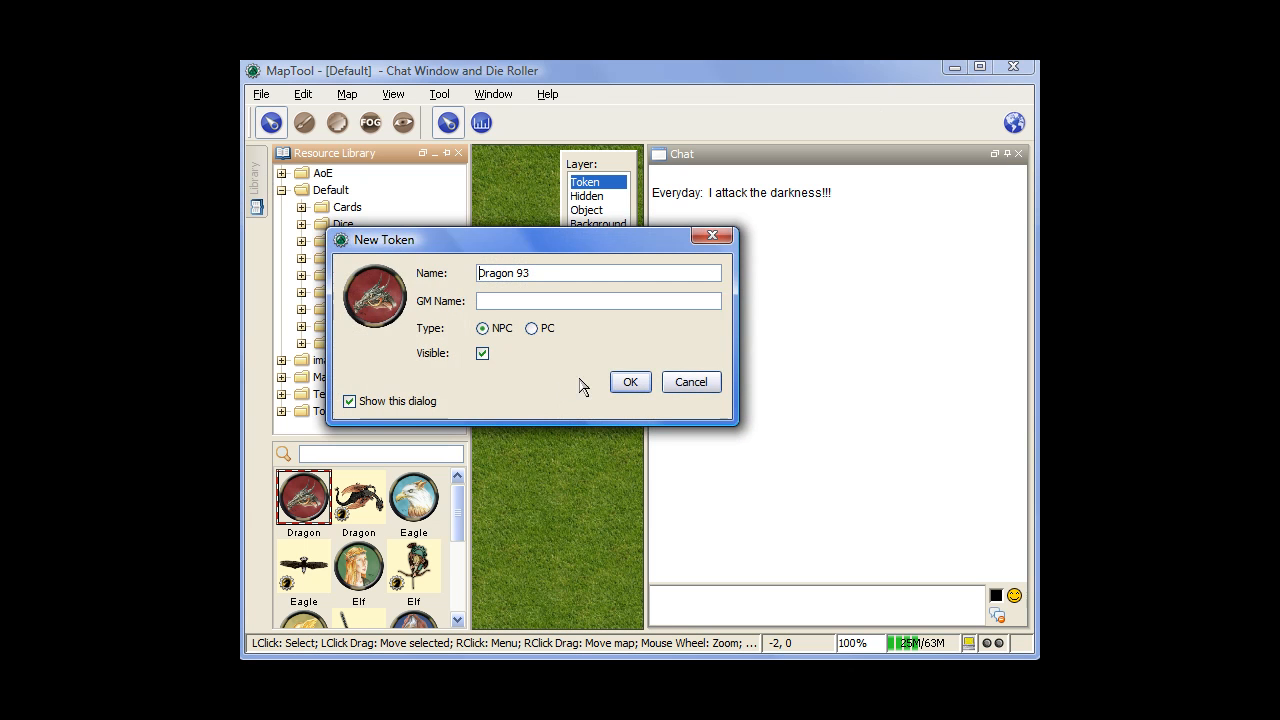
Place the Dragon 93 token on the map and impersonate it in chat.
{"action": "left_click", "coordinate": [630, 380]}
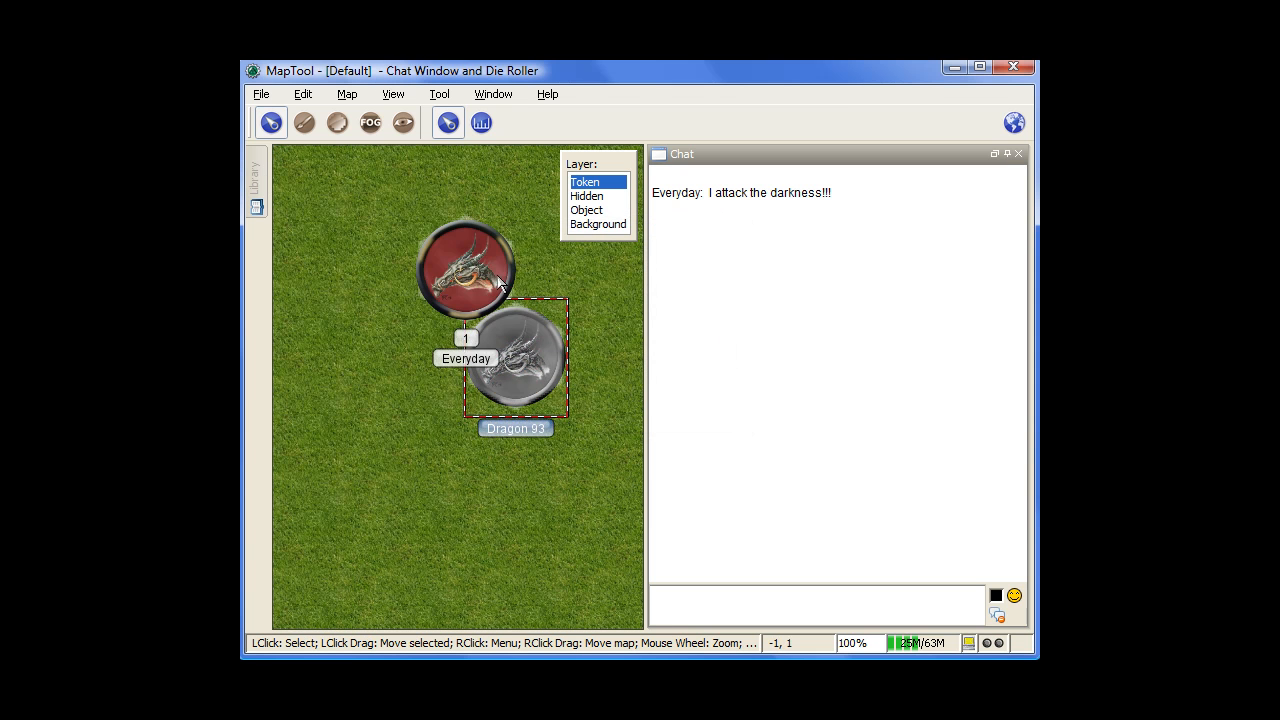
{"action": "right_click", "coordinate": [464, 264]}
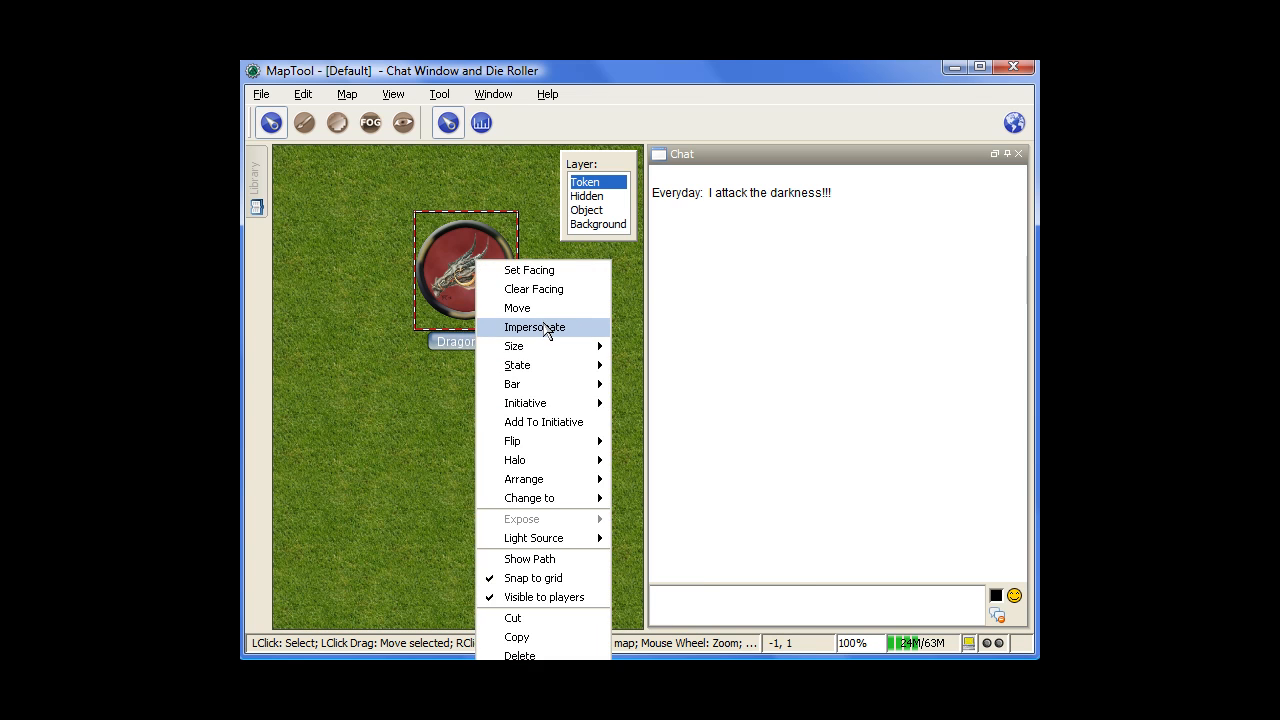
{"action": "left_click", "coordinate": [536, 328]}
{"action": "type", "text": "I a"}
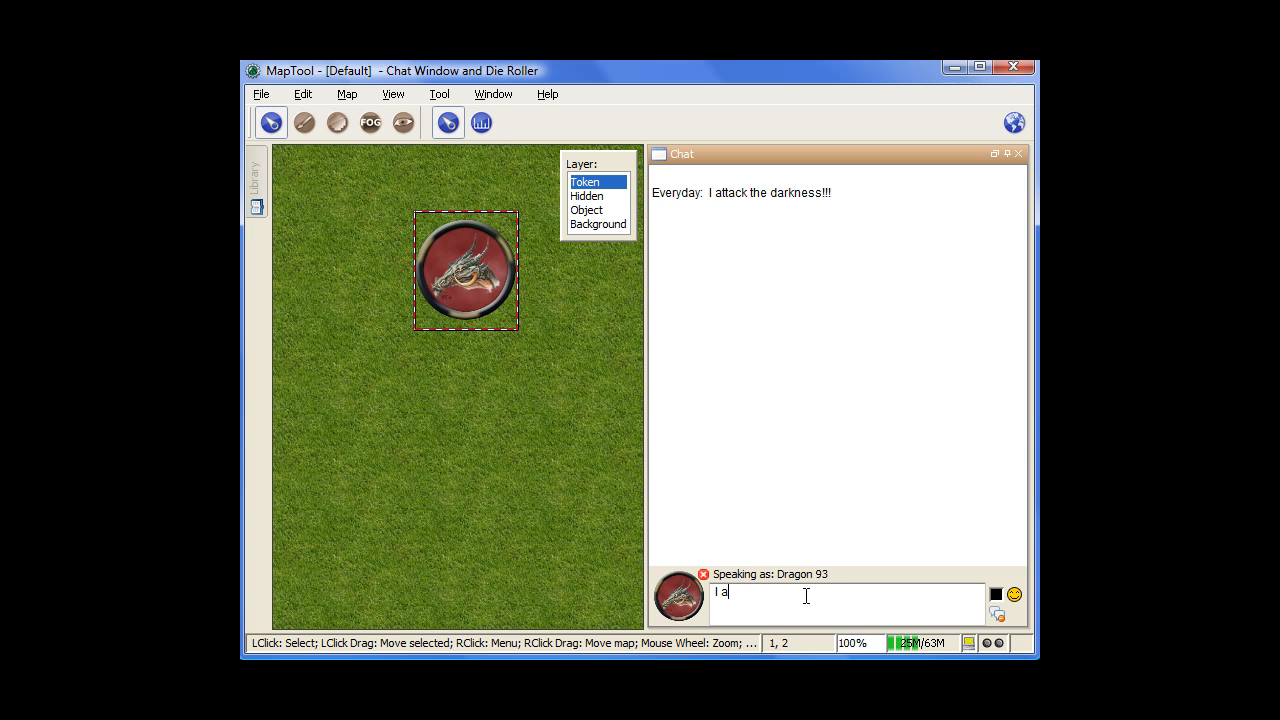
Post 'I attack the idiots in my lair!!!' as Dragon 93.
{"action": "type", "text": "ttack the i"}
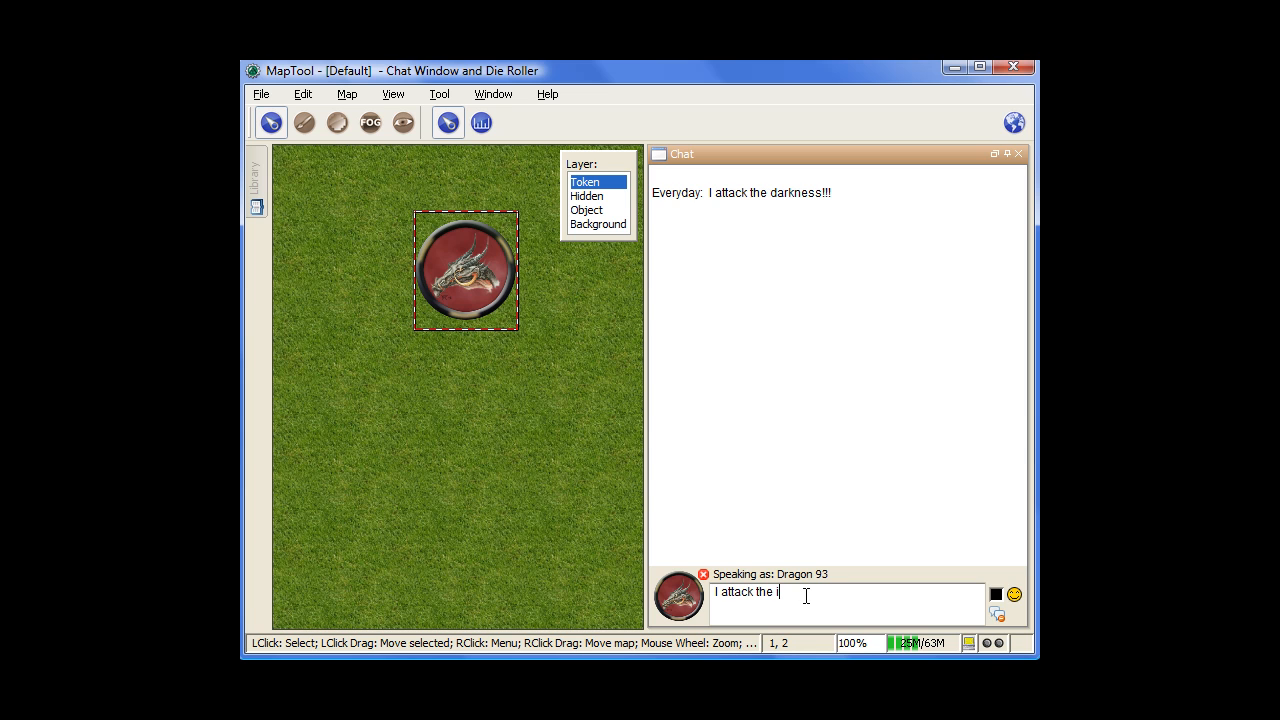
{"action": "type", "text": "diots in"}
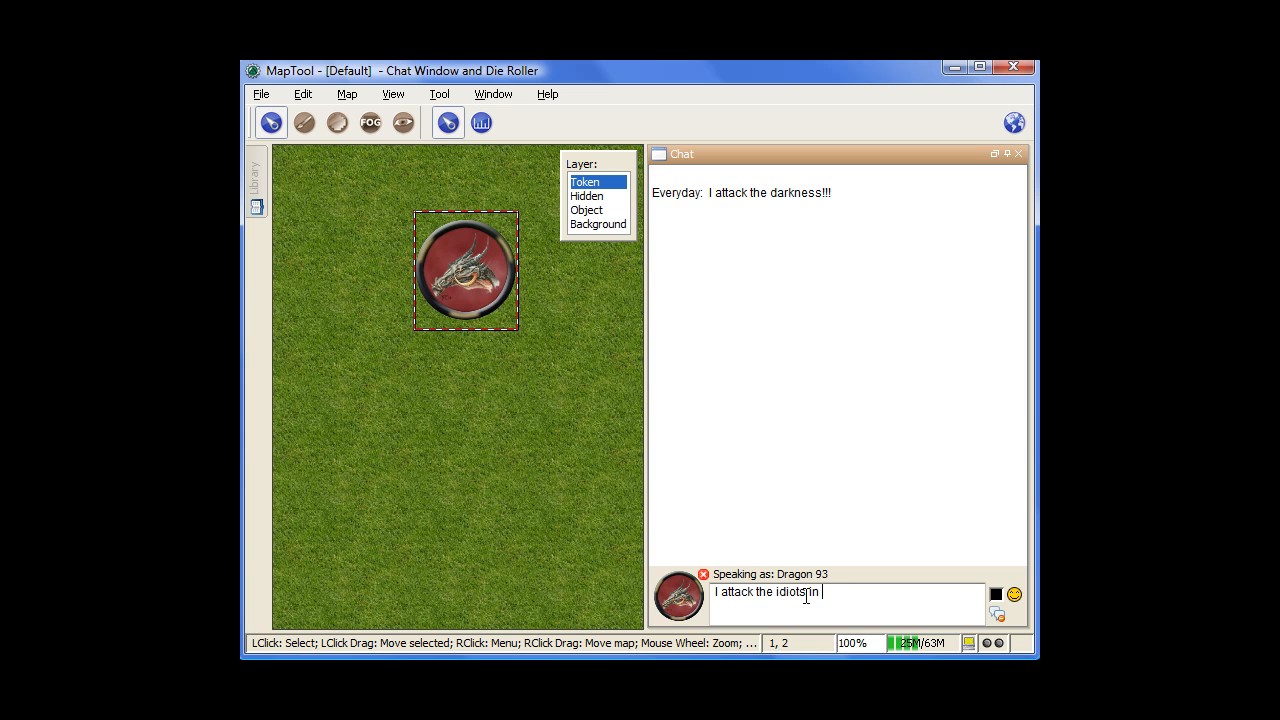
{"action": "type", "text": "my lair"}
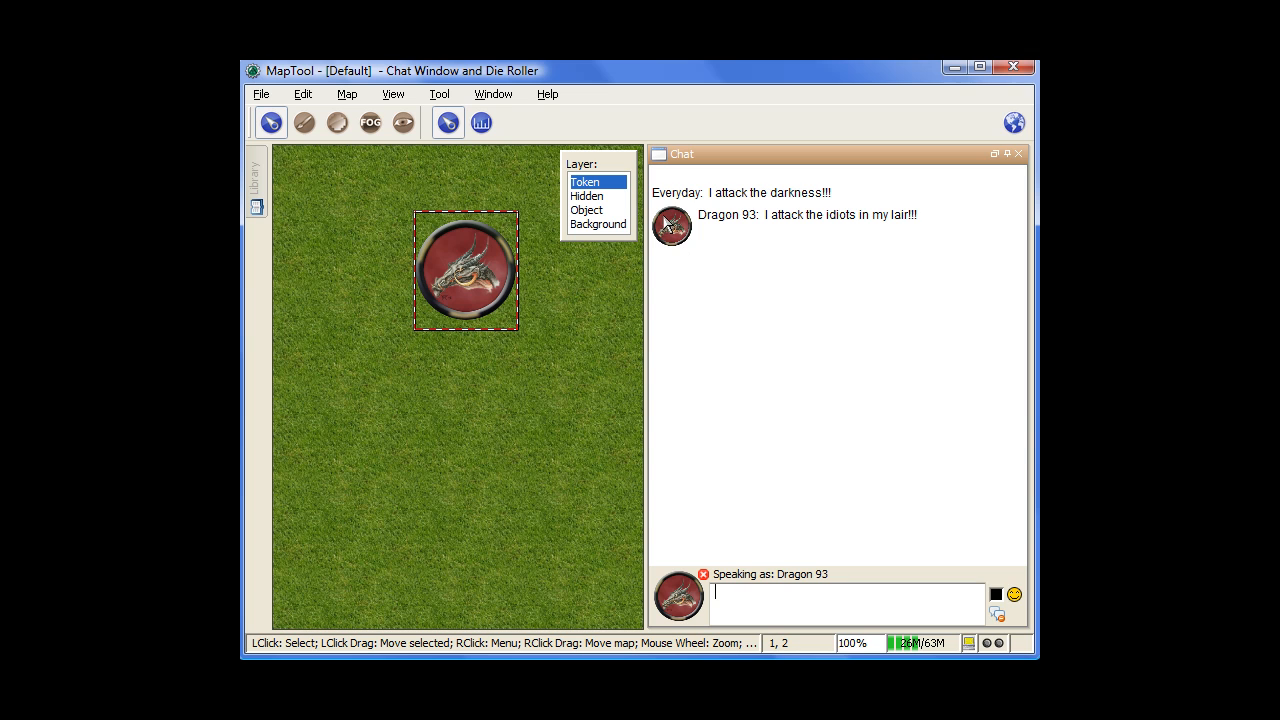
{"action": "mouse_move", "coordinate": [692, 244]}
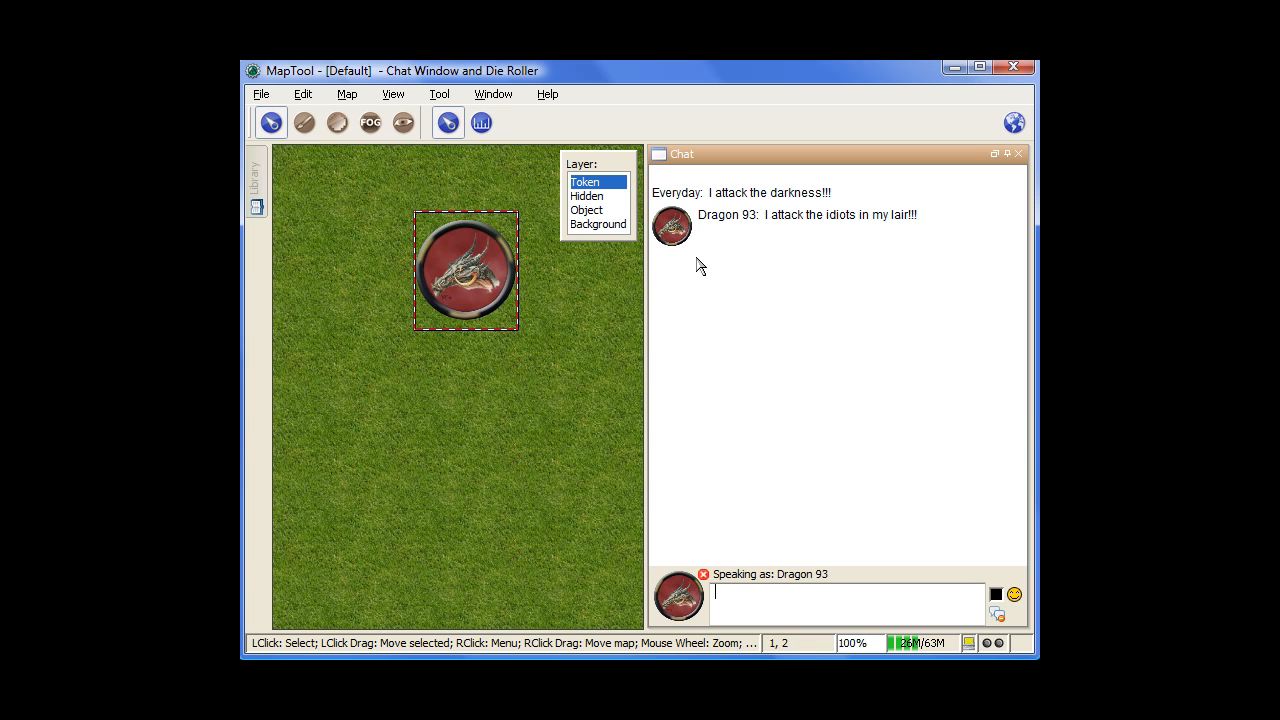
{"action": "mouse_move", "coordinate": [668, 230]}
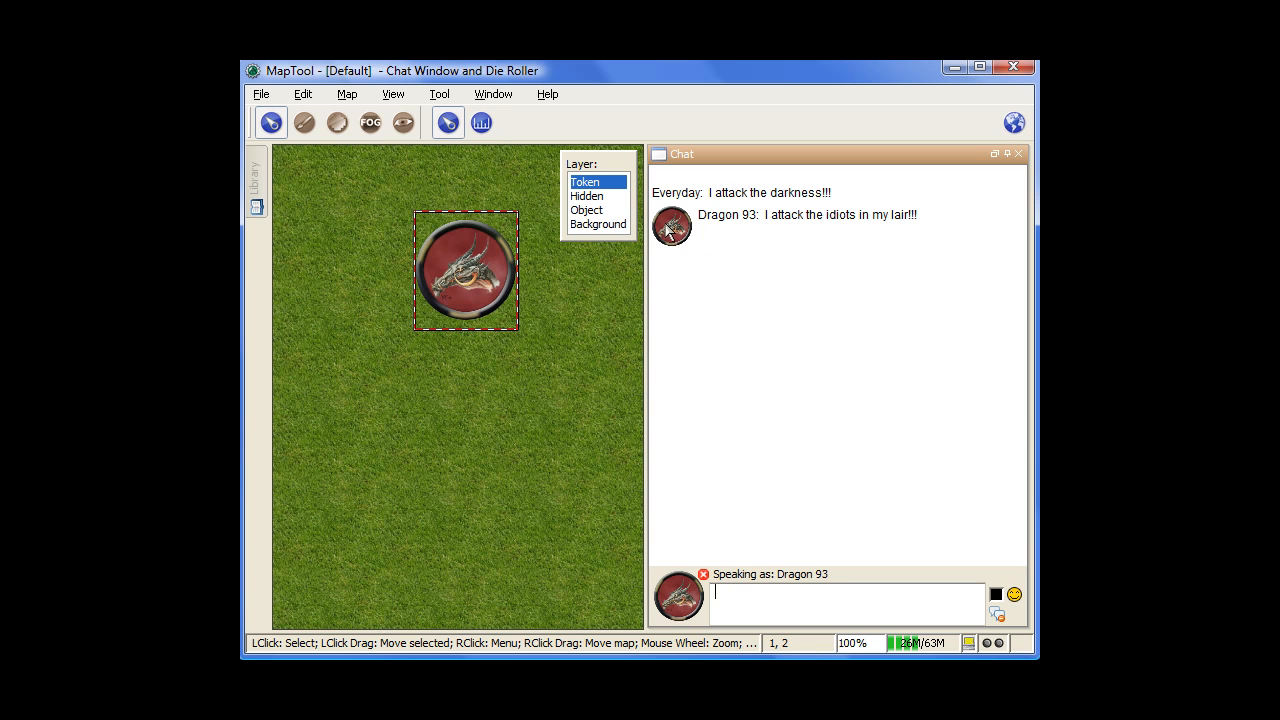
{"action": "mouse_move", "coordinate": [776, 232]}
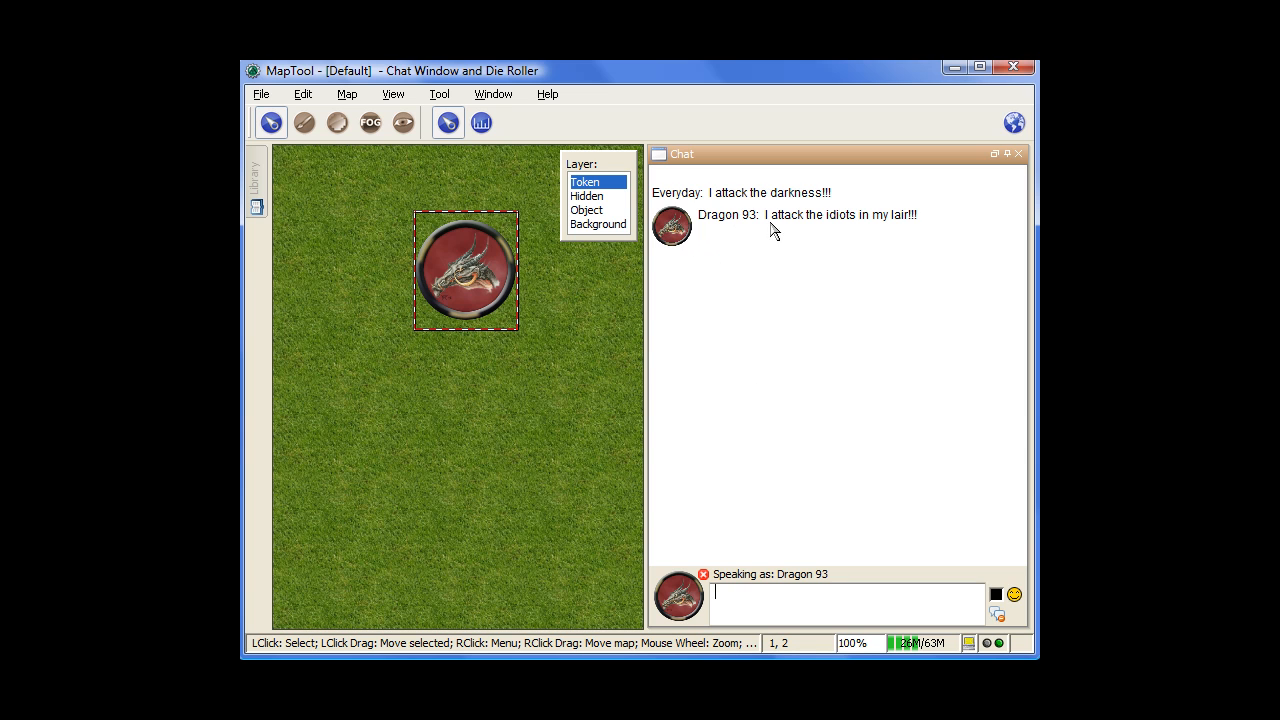
{"action": "mouse_move", "coordinate": [832, 502]}
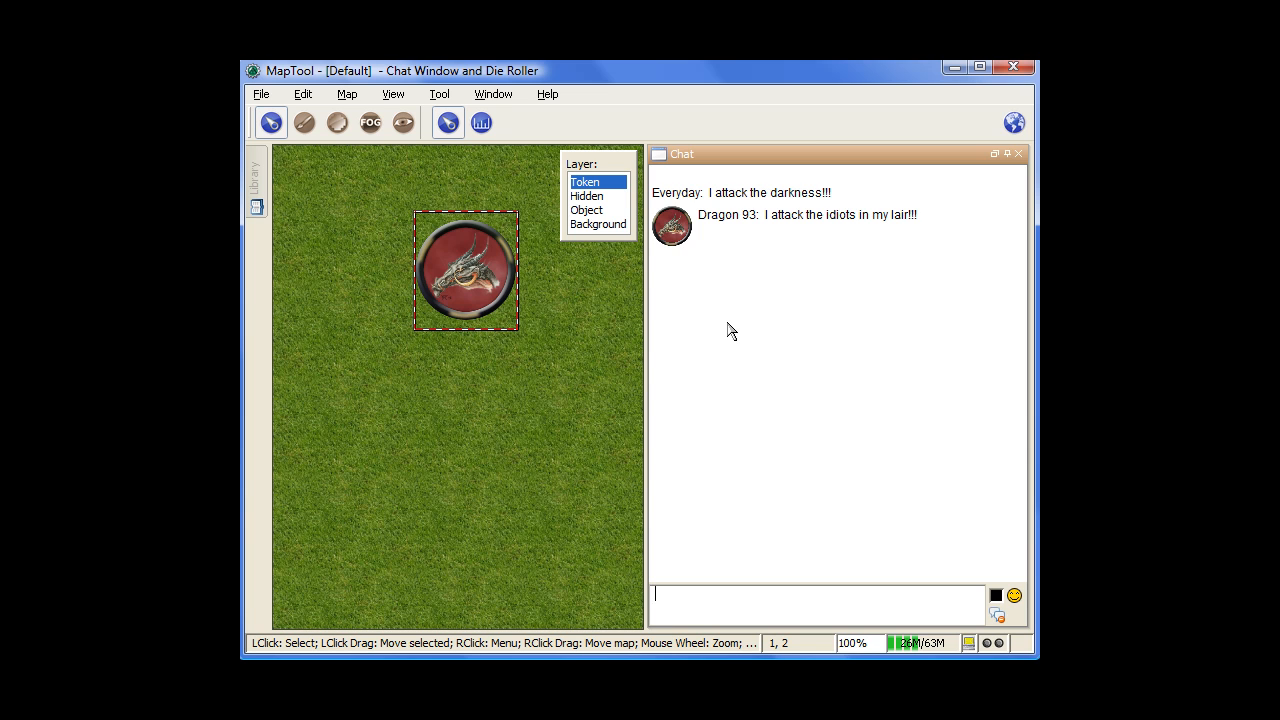
{"action": "mouse_move", "coordinate": [744, 492]}
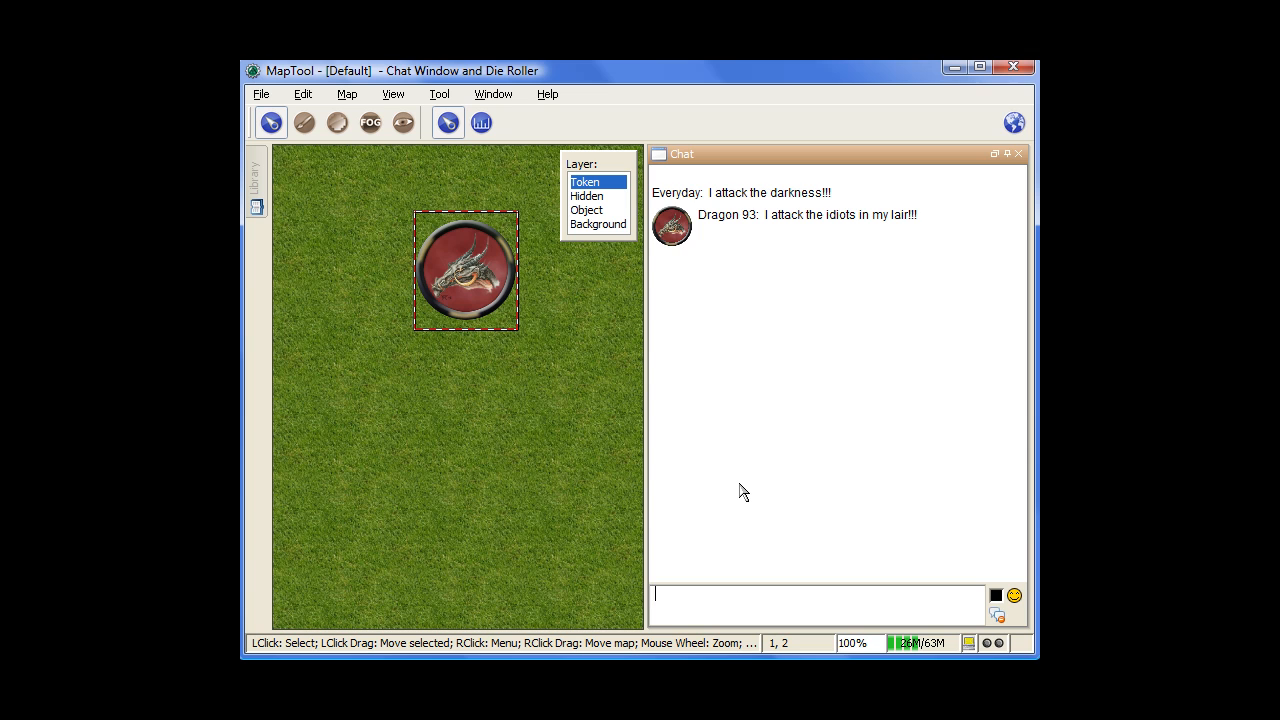
Show the slash-command reference table with /help and read through it.
{"action": "type", "text": "/"}
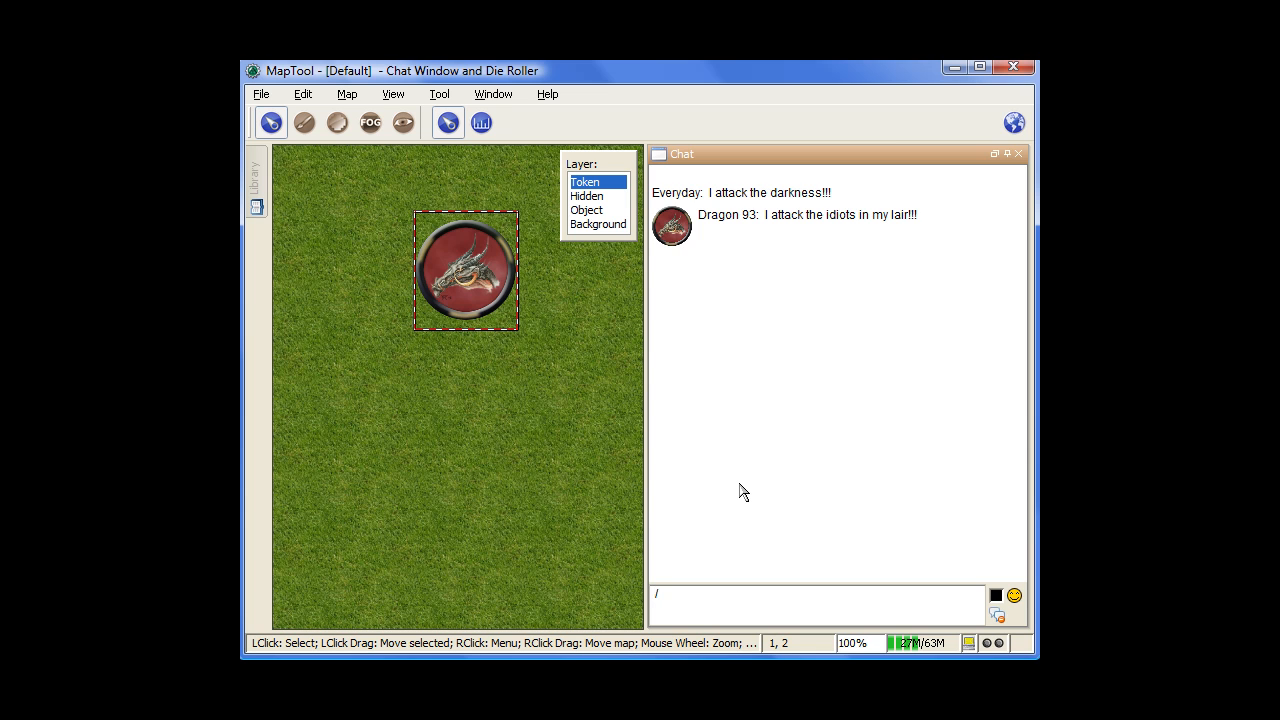
{"action": "type", "text": "he"}
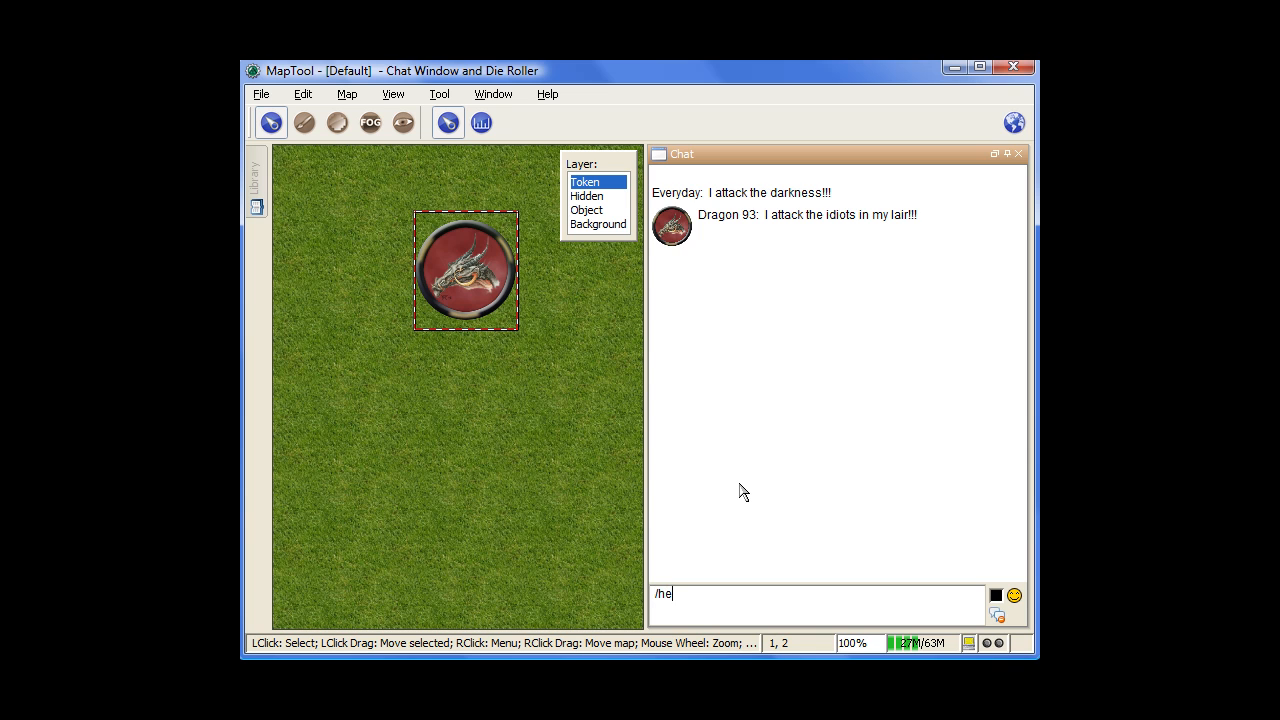
{"action": "type", "text": "lp"}
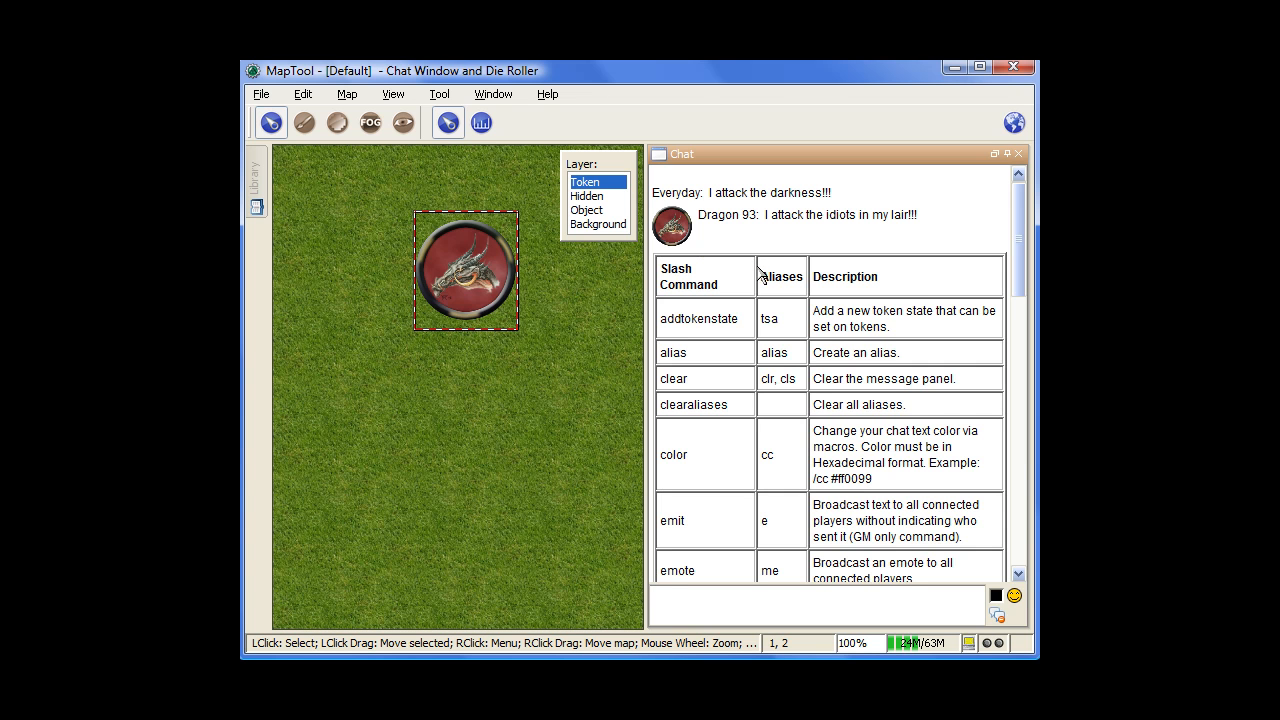
{"action": "scroll", "scroll_direction": "down", "scroll_amount": 3}
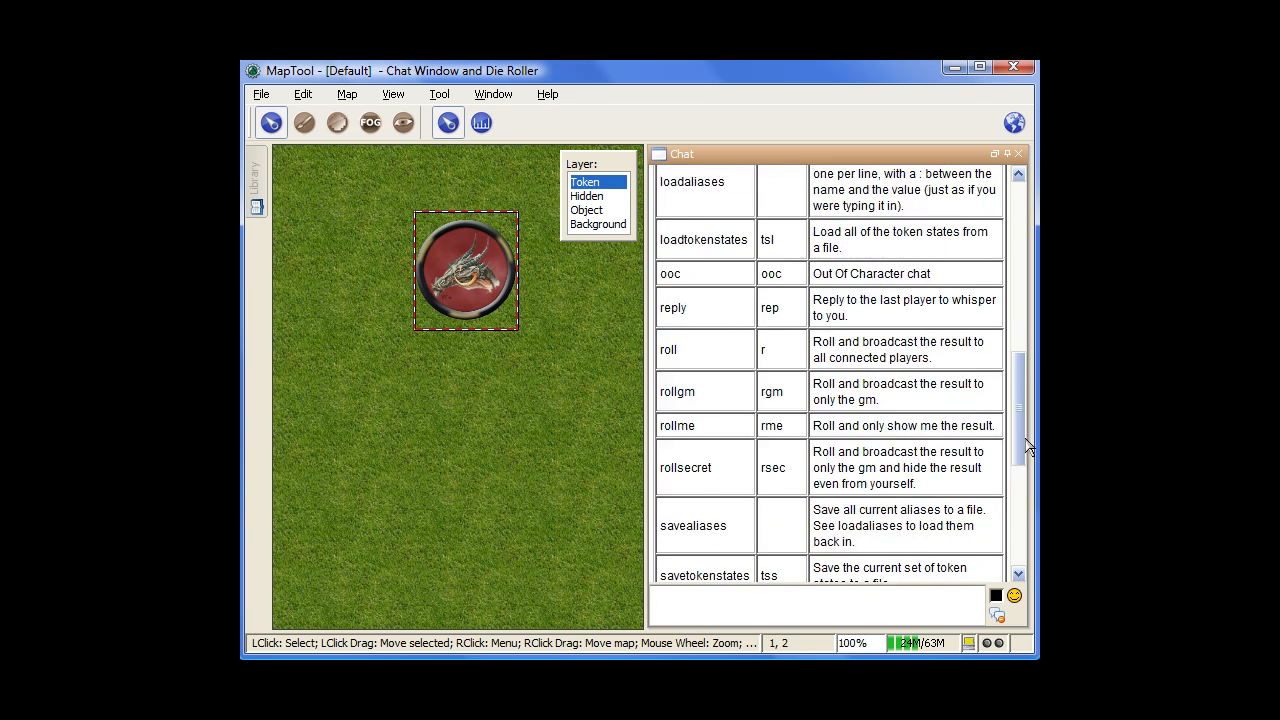
{"action": "scroll", "scroll_direction": "down", "scroll_amount": 3}
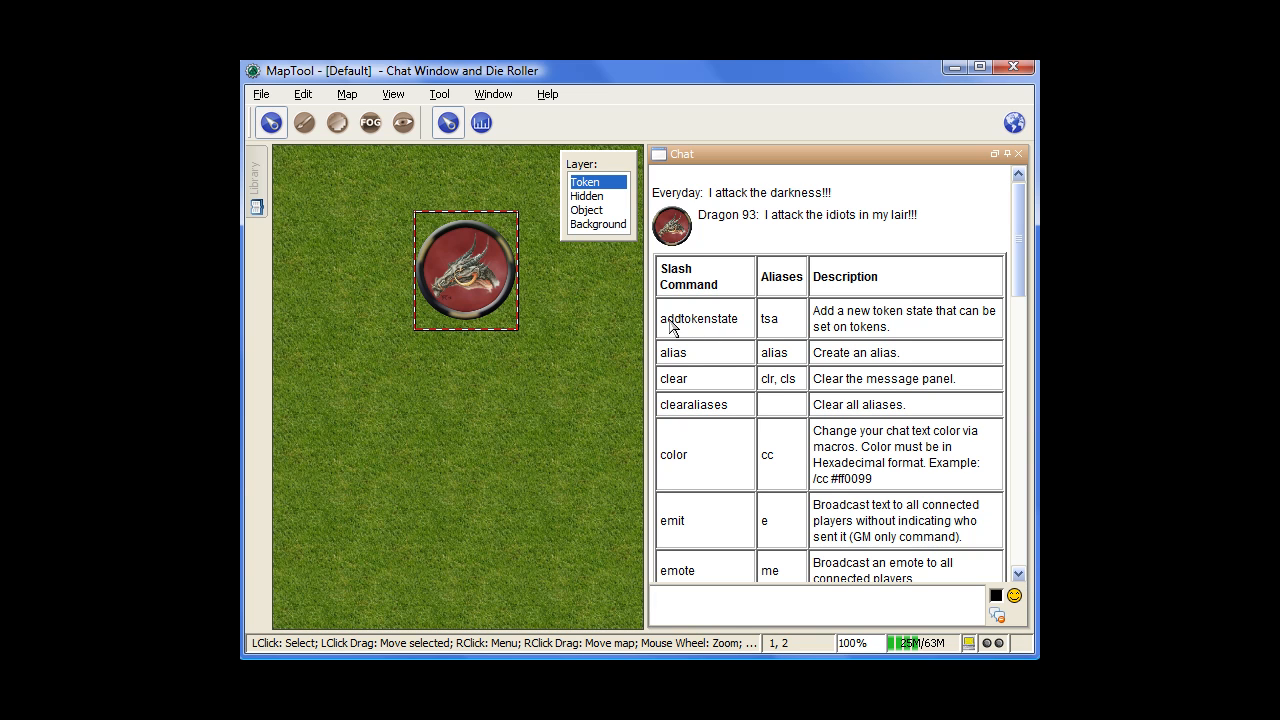
{"action": "mouse_move", "coordinate": [800, 368]}
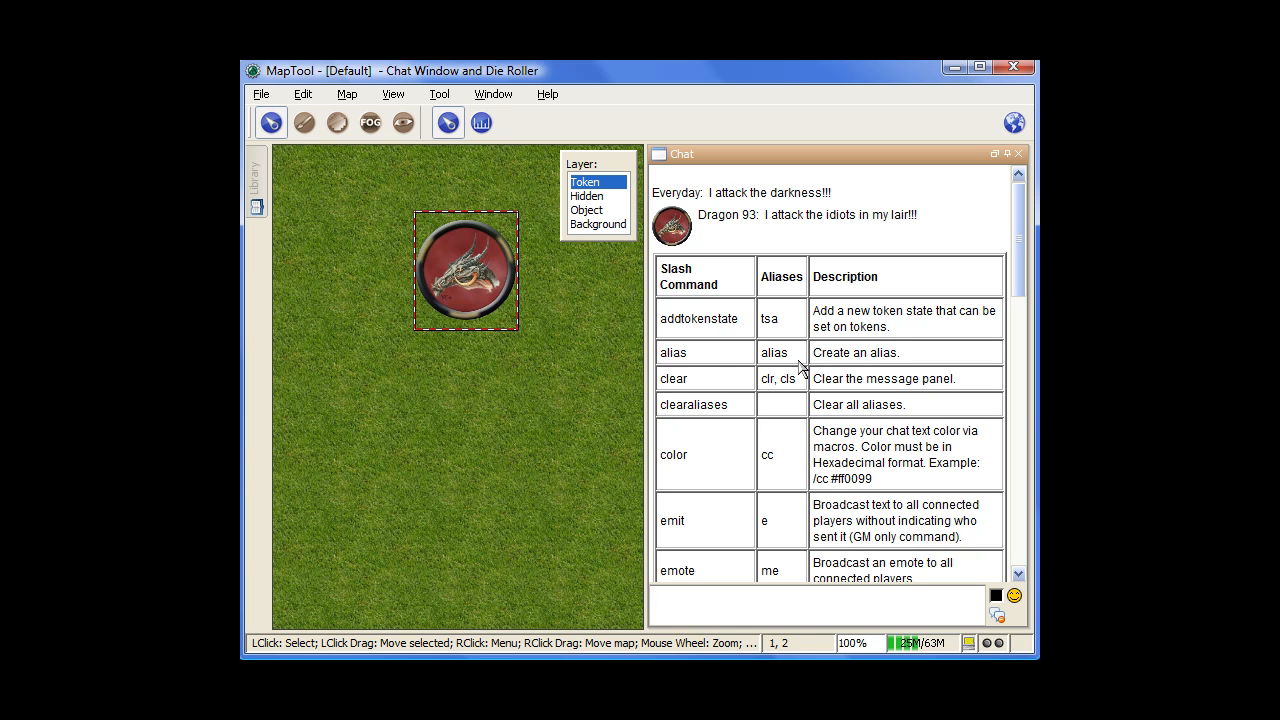
{"action": "mouse_move", "coordinate": [824, 312]}
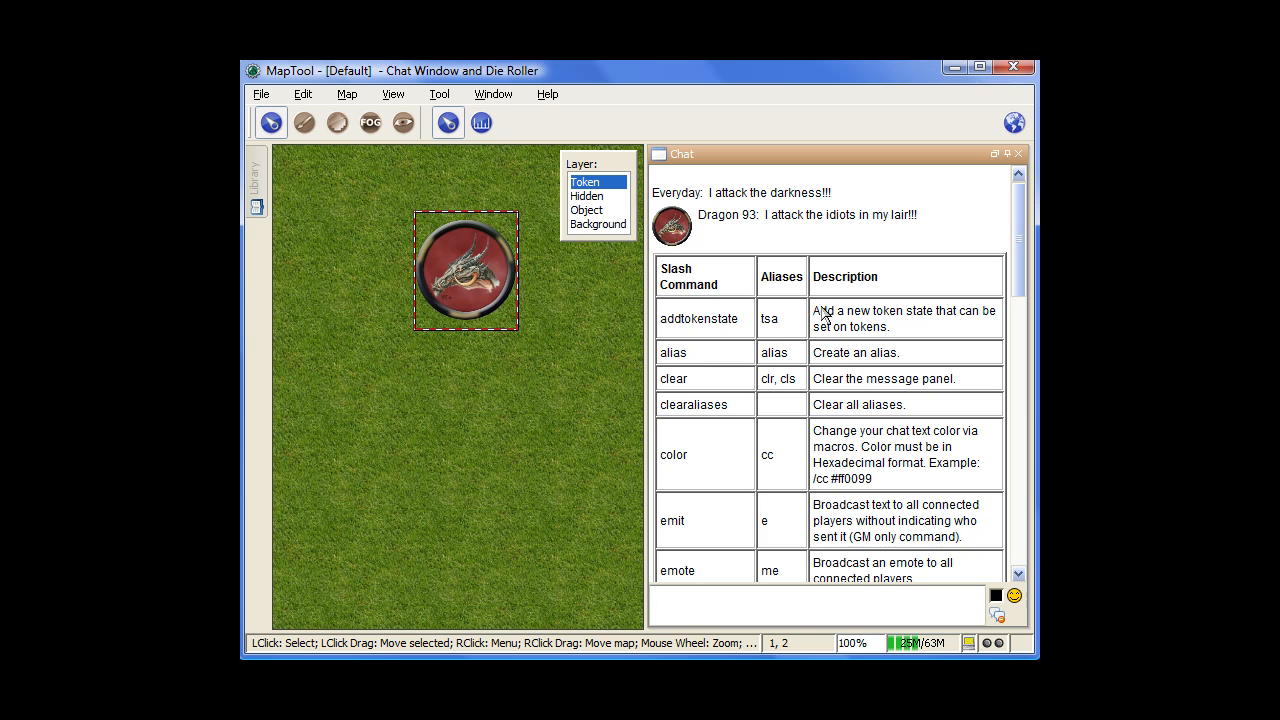
{"action": "mouse_move", "coordinate": [700, 384]}
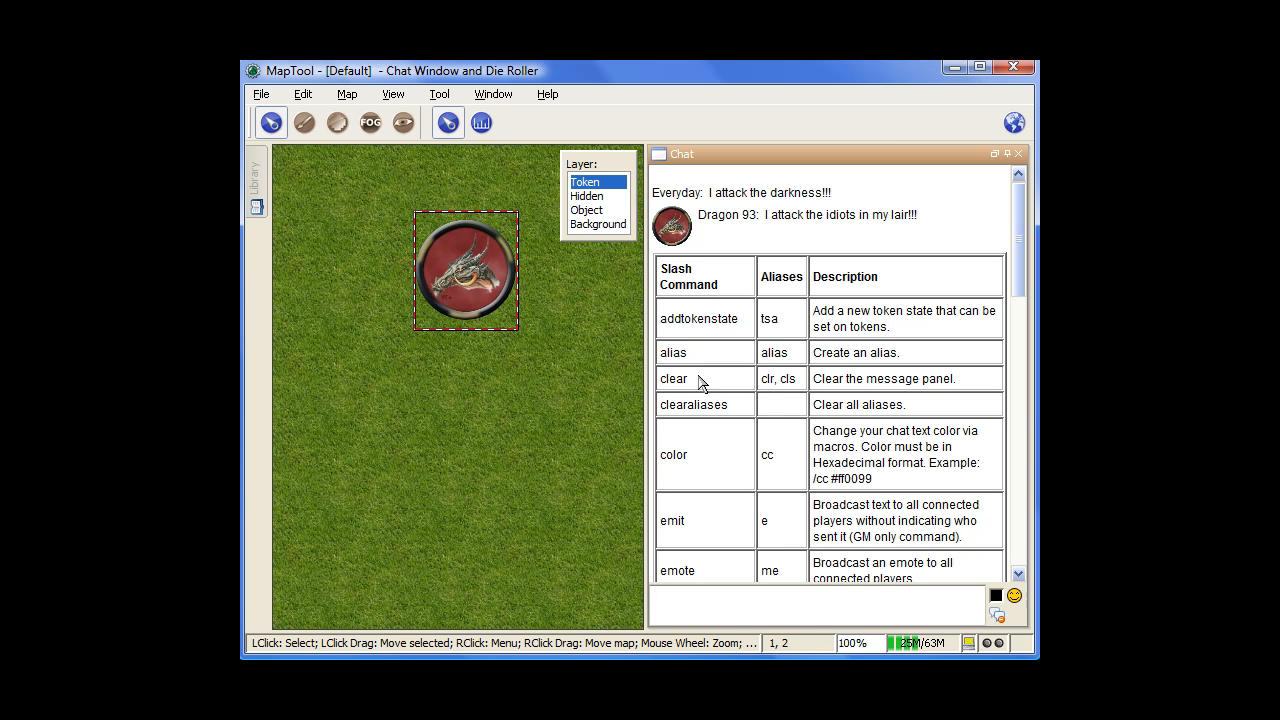
{"action": "mouse_move", "coordinate": [816, 500]}
{"action": "type", "text": "/"}
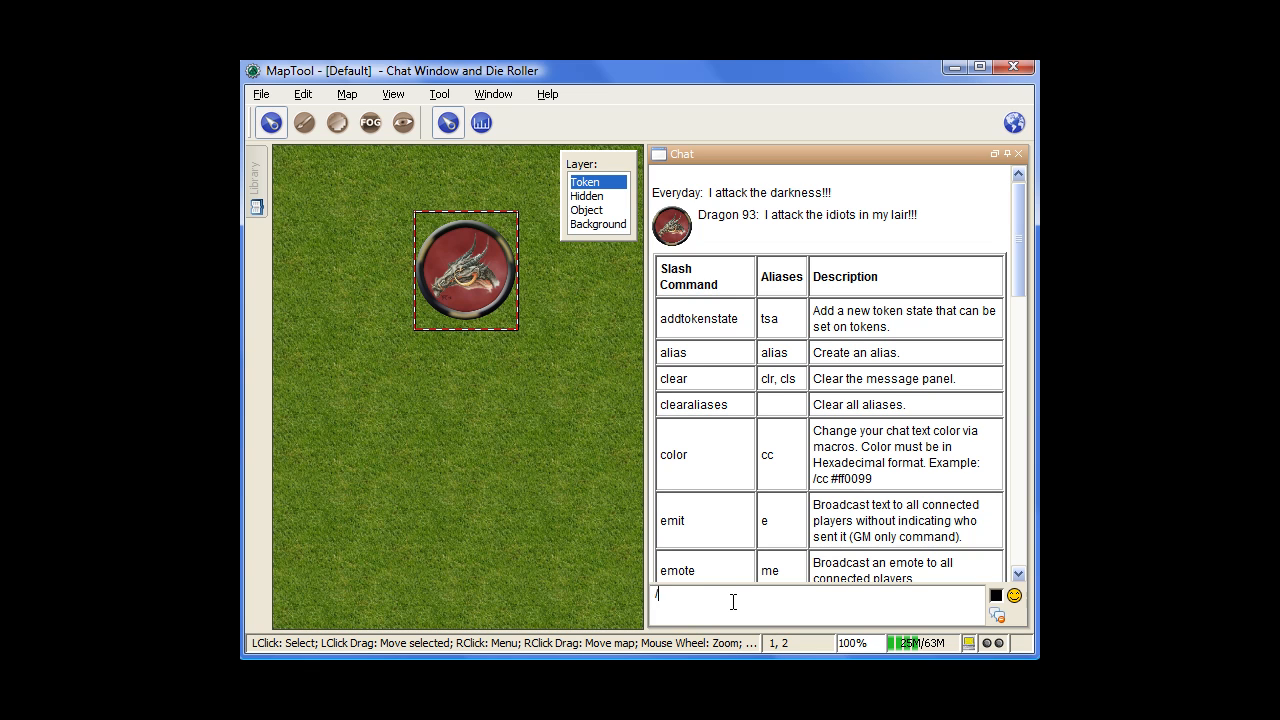
Empty the chat panel with the /clear command.
{"action": "type", "text": "clear"}
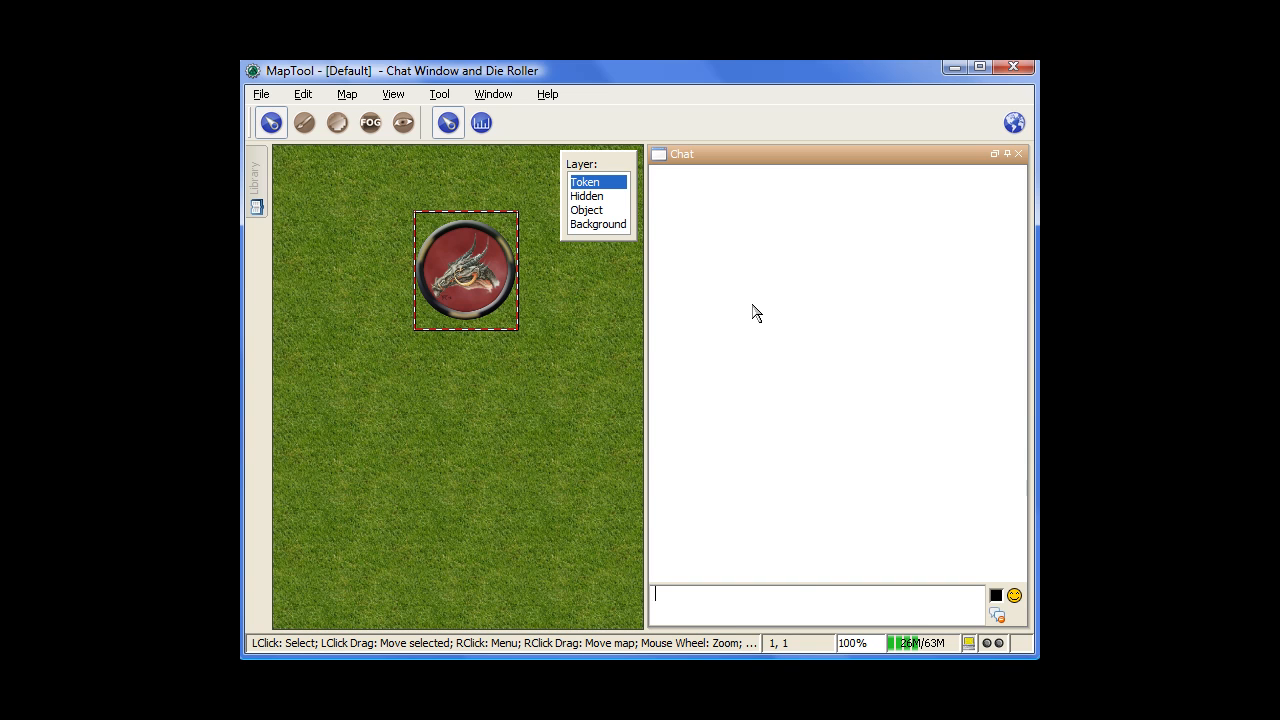
{"action": "mouse_move", "coordinate": [724, 448]}
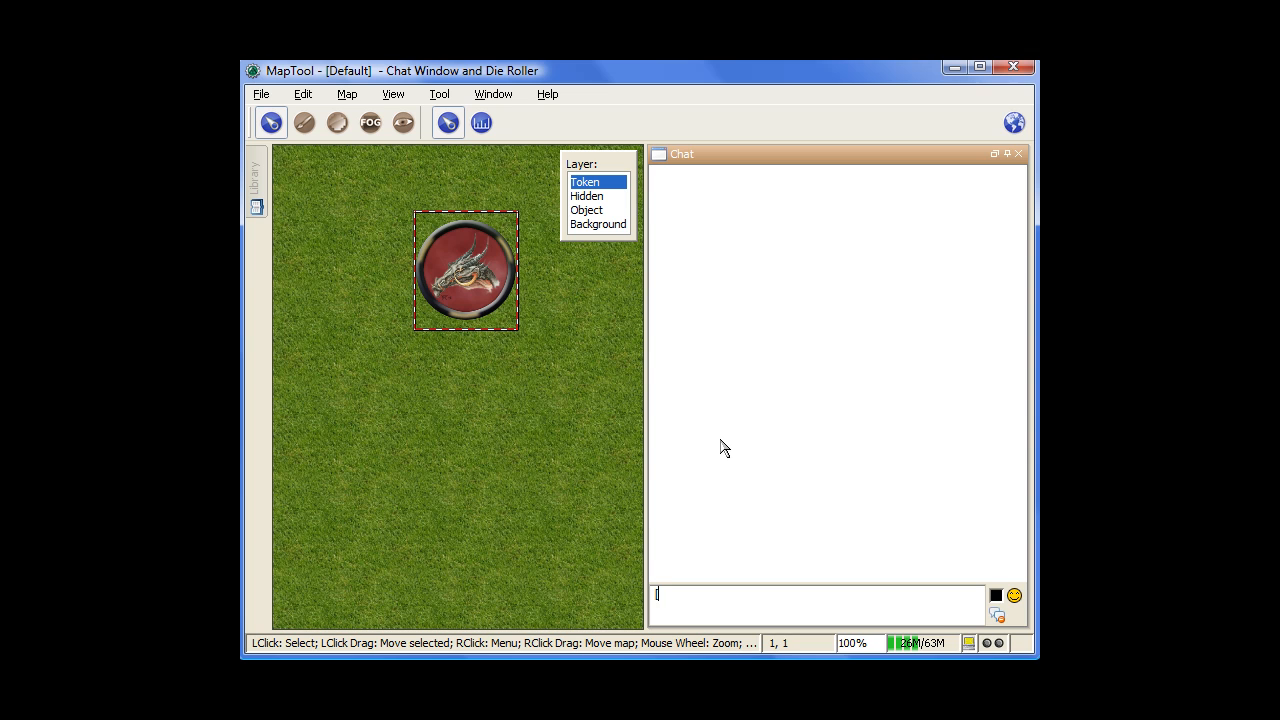
Roll [1d20], [1d20+…] and [2d18] in chat, giving Everyday results 13, 17 and 25.
{"action": "type", "text": "[1"}
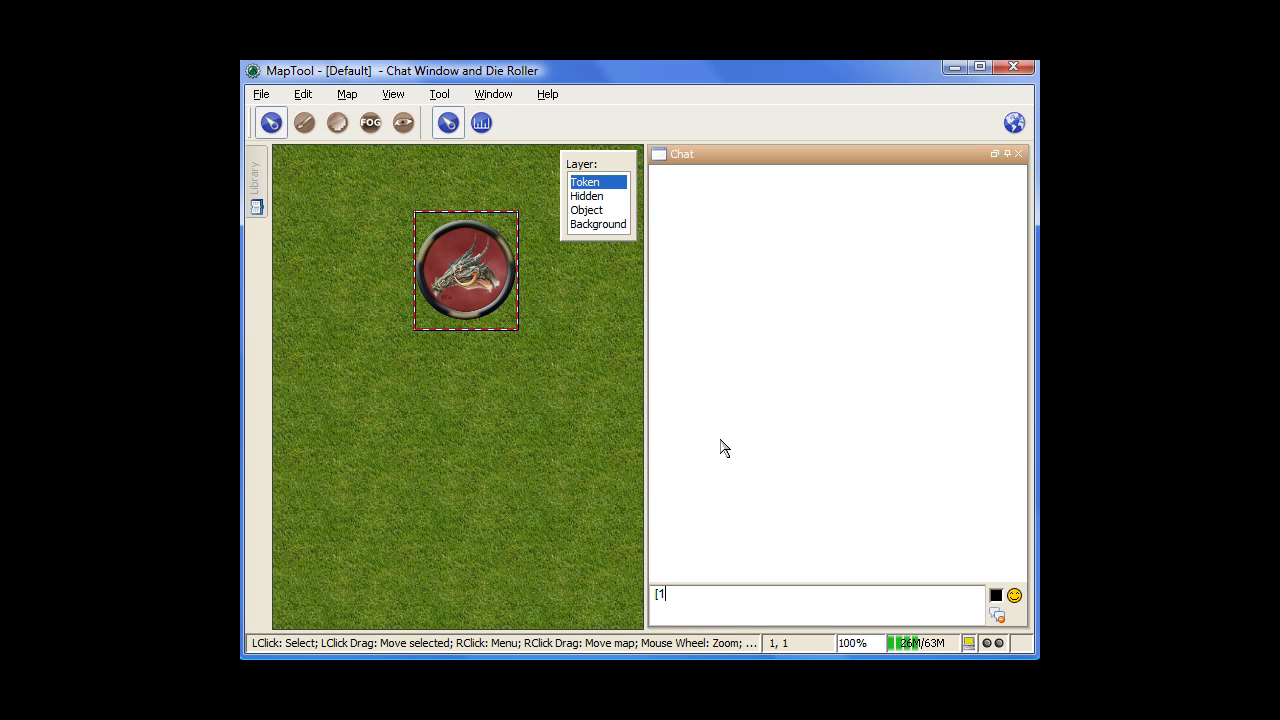
{"action": "type", "text": "d"}
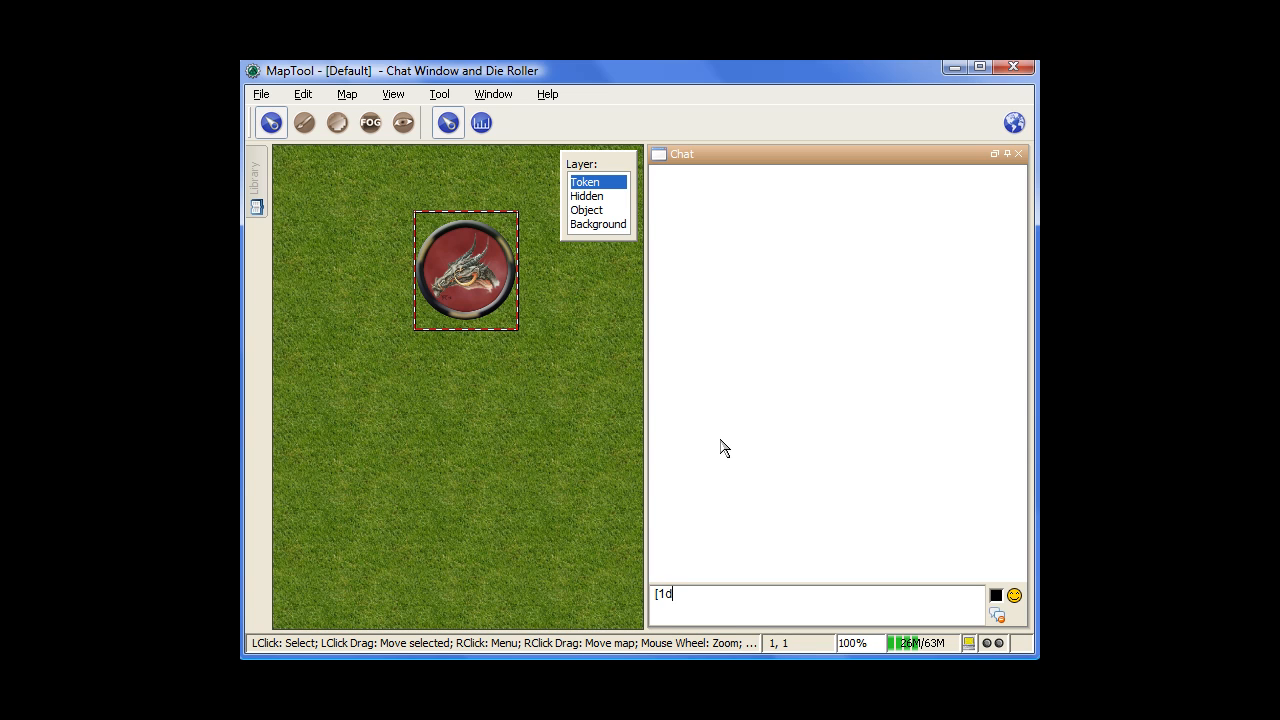
{"action": "type", "text": "20"}
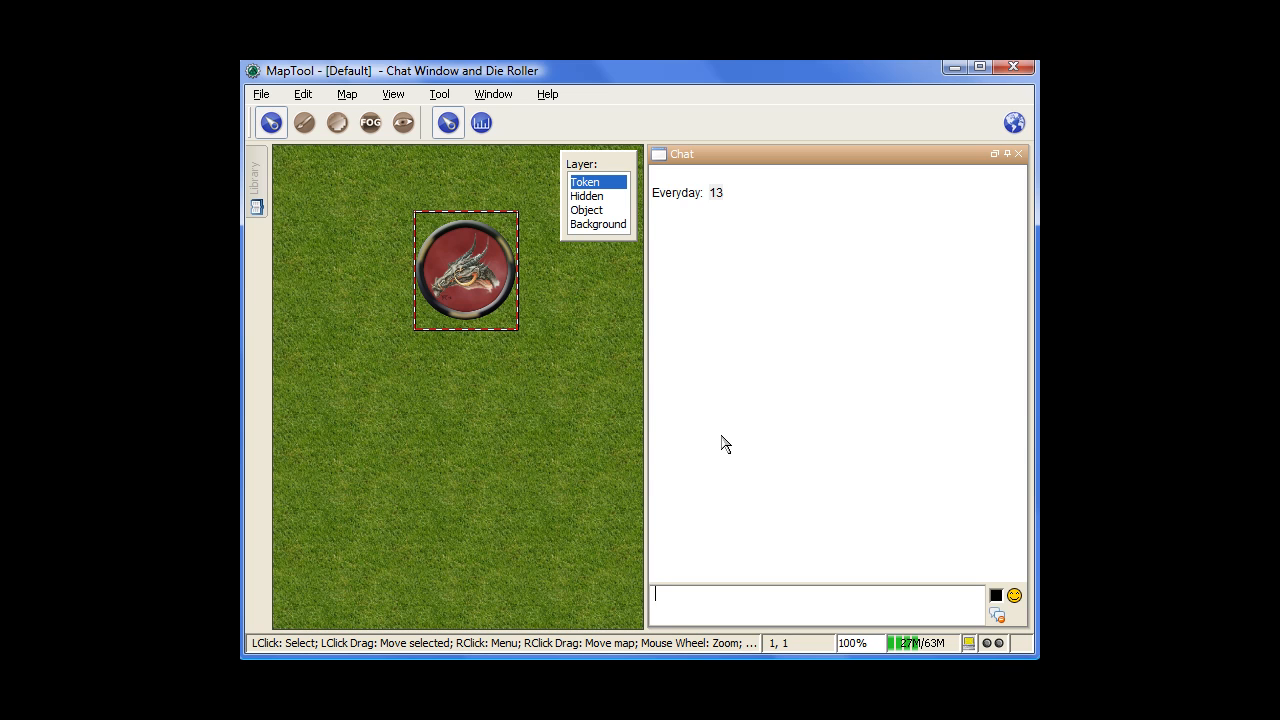
{"action": "type", "text": "[1d"}
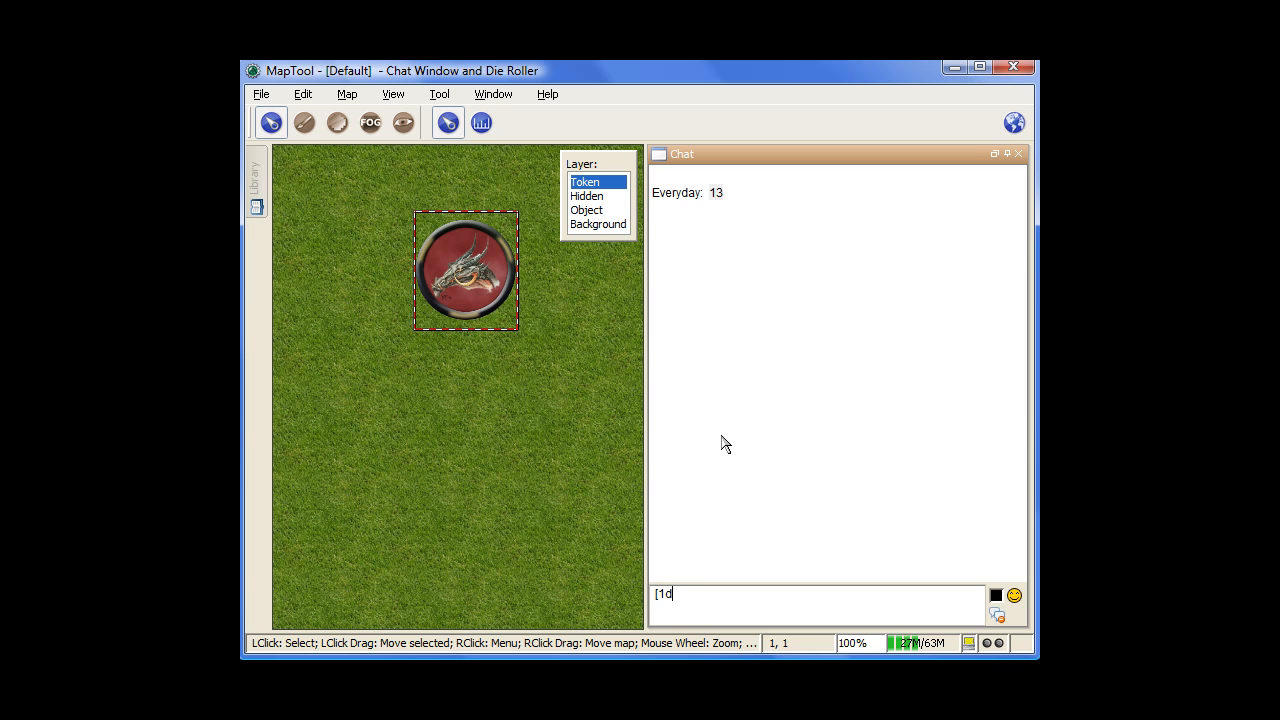
{"action": "type", "text": "20+"}
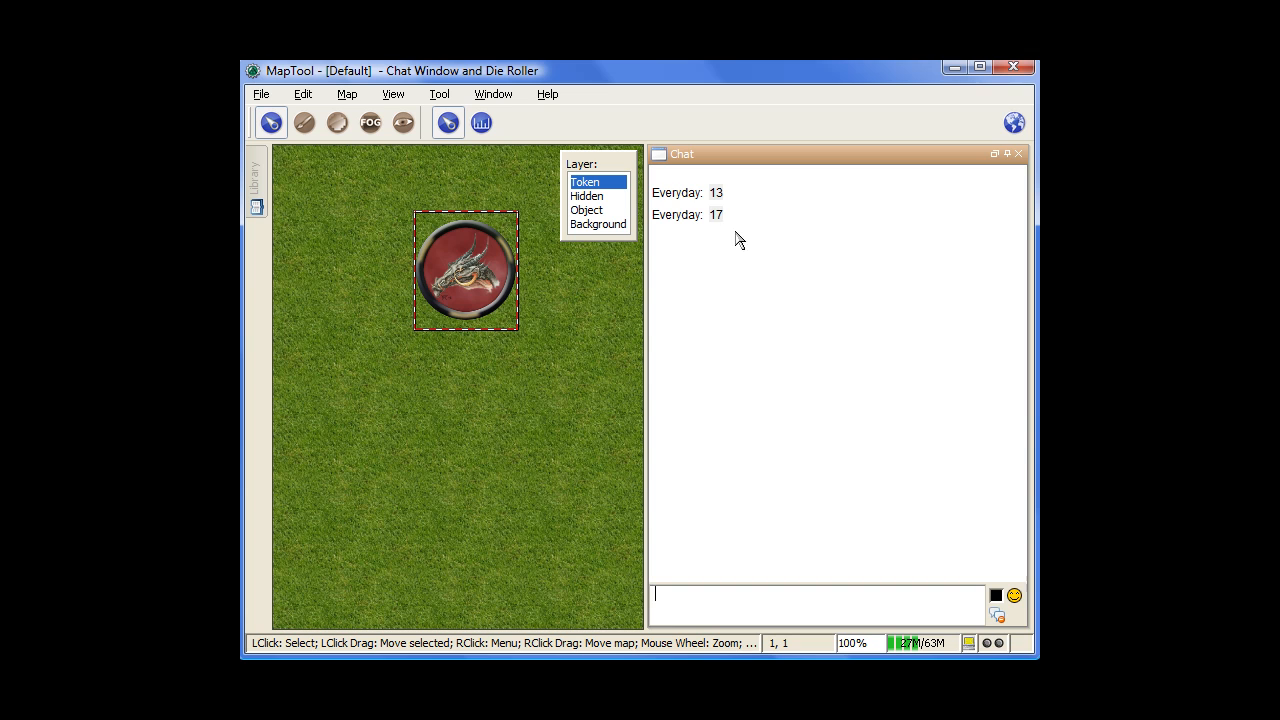
{"action": "mouse_move", "coordinate": [716, 214]}
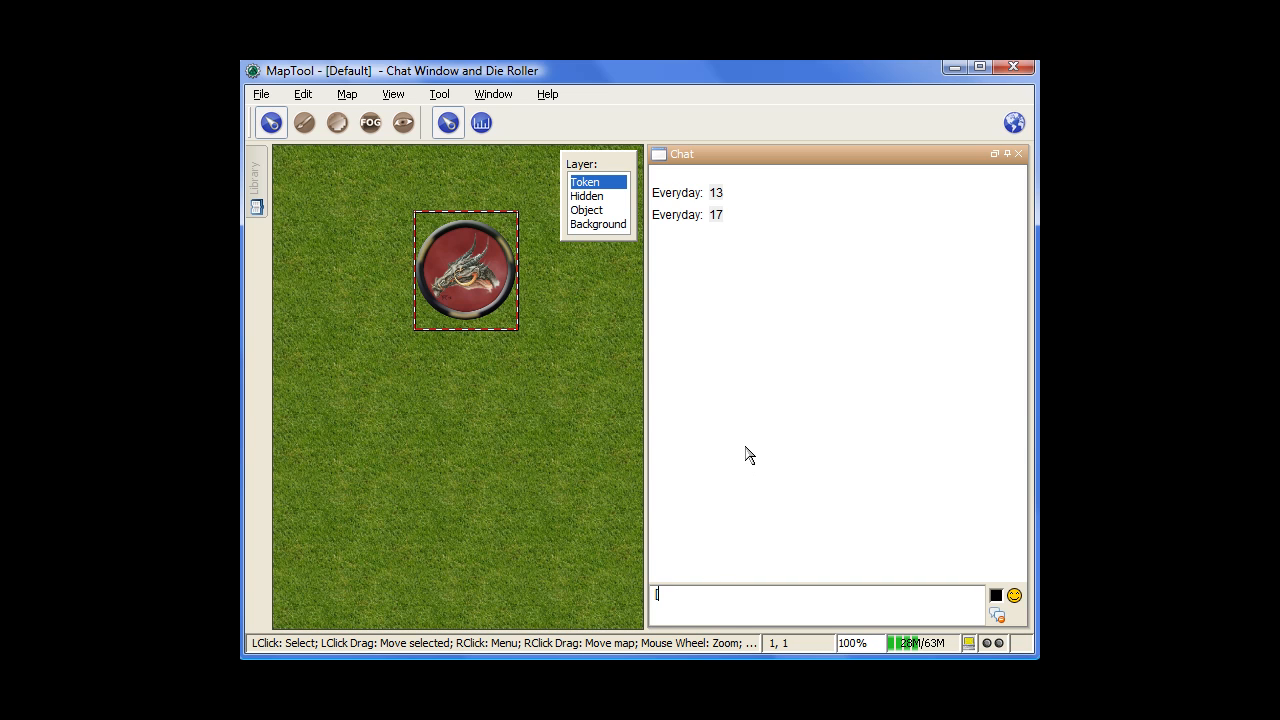
{"action": "type", "text": "[2d"}
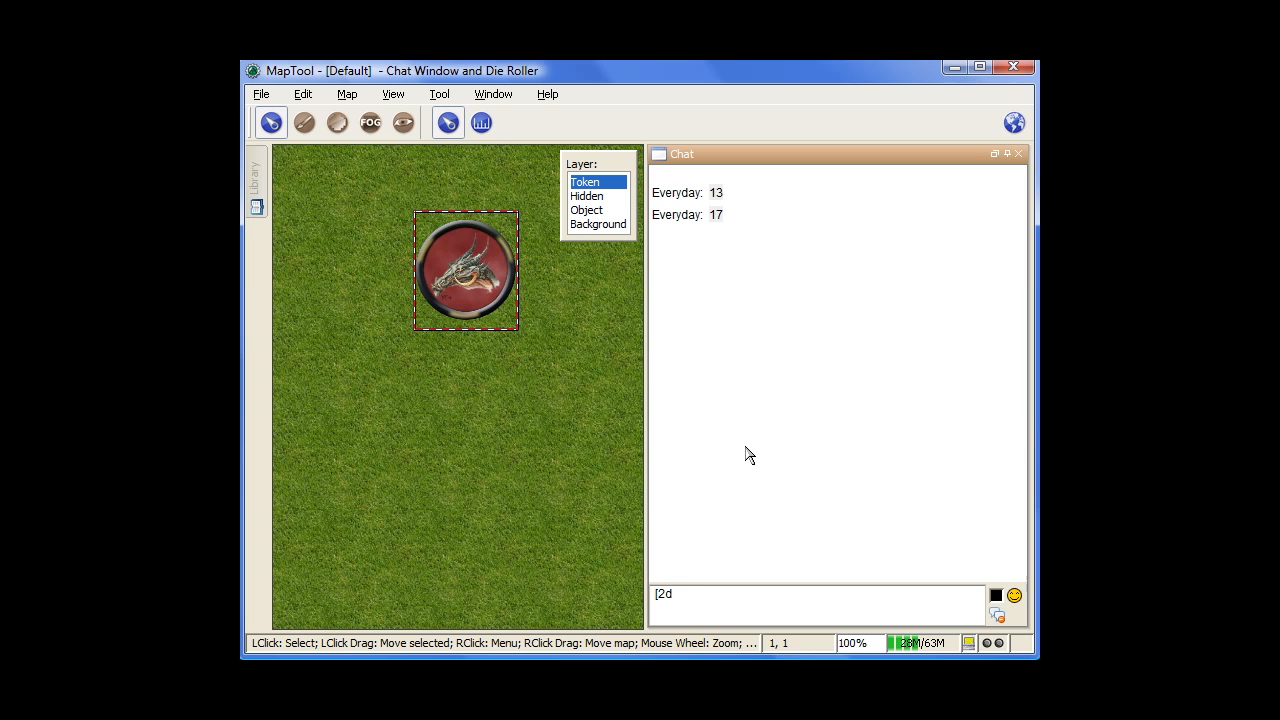
{"action": "type", "text": "18]"}
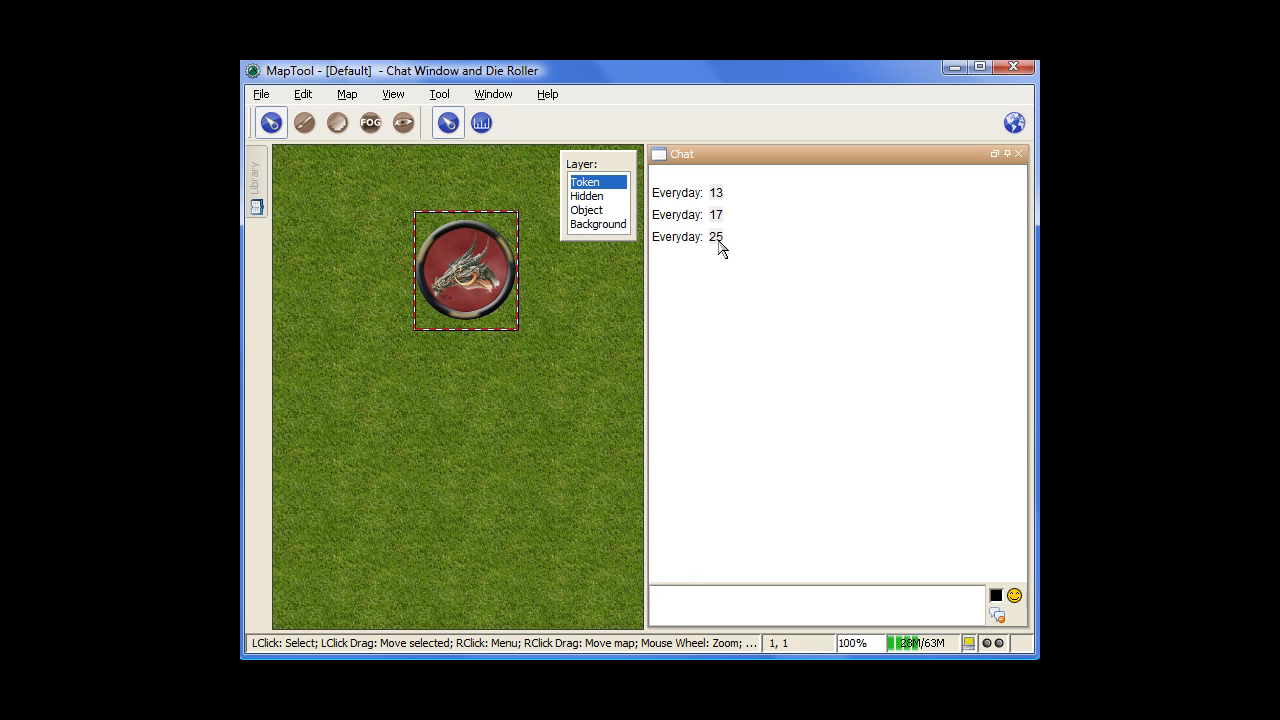
{"action": "mouse_move", "coordinate": [752, 358]}
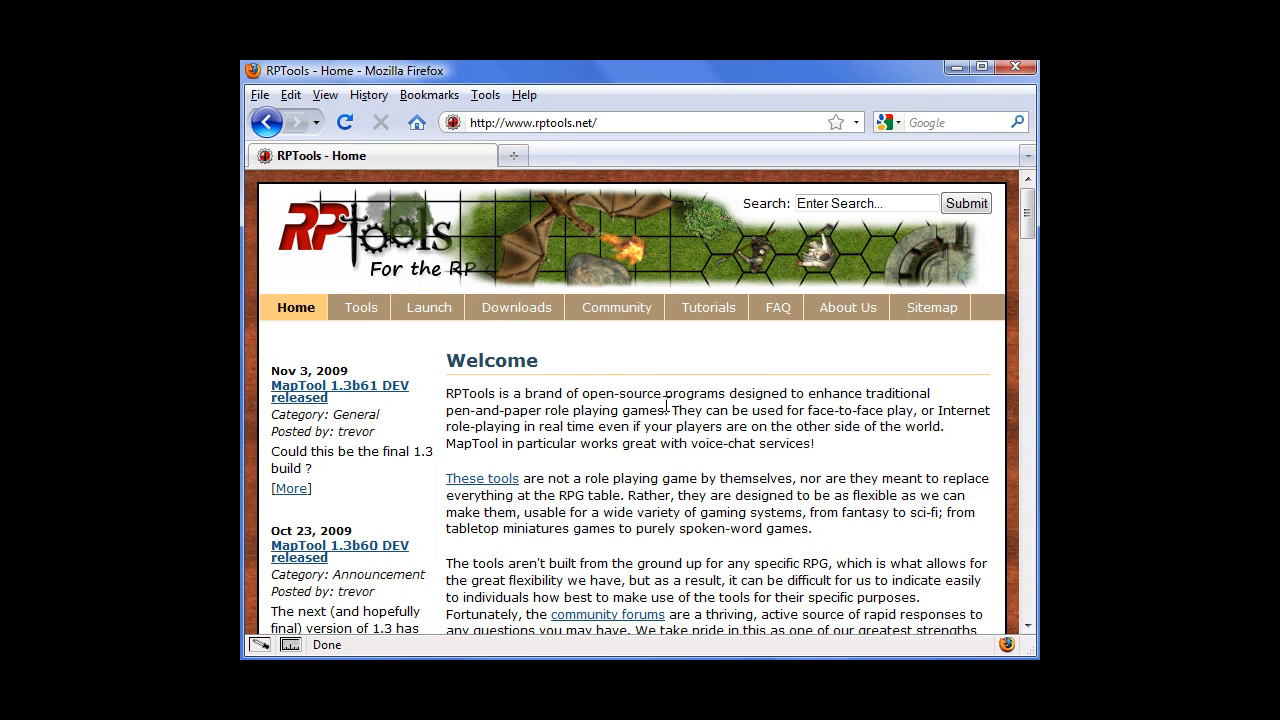
Reach the MapTool 1.3 documentation page on rptools.net and view the dice roll syntax table.
{"action": "left_click", "coordinate": [360, 308]}
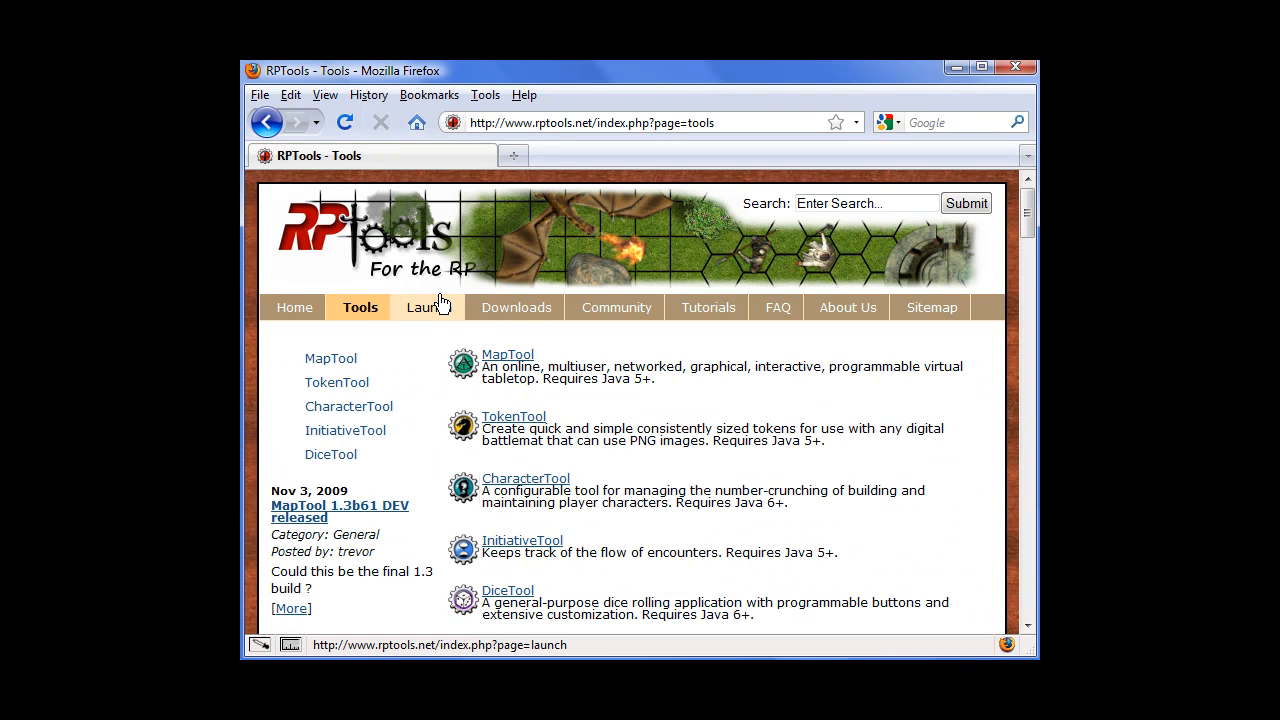
{"action": "left_click", "coordinate": [332, 358]}
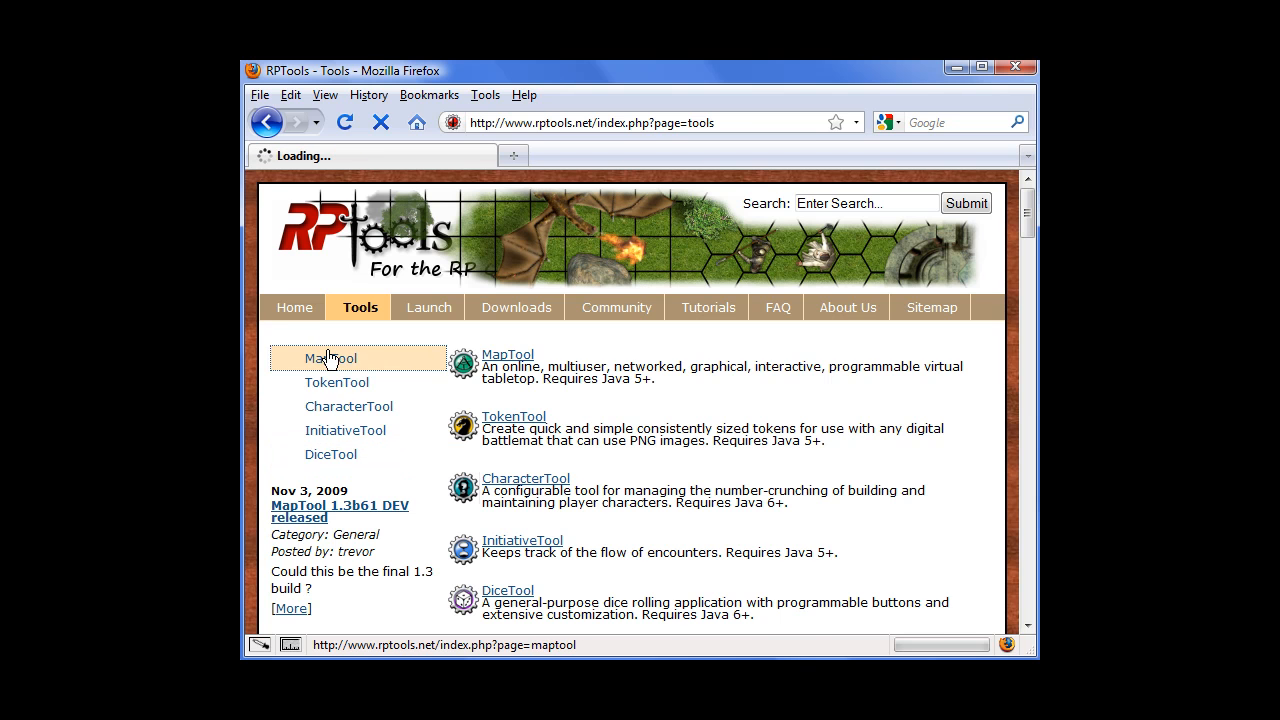
{"action": "left_click", "coordinate": [328, 358]}
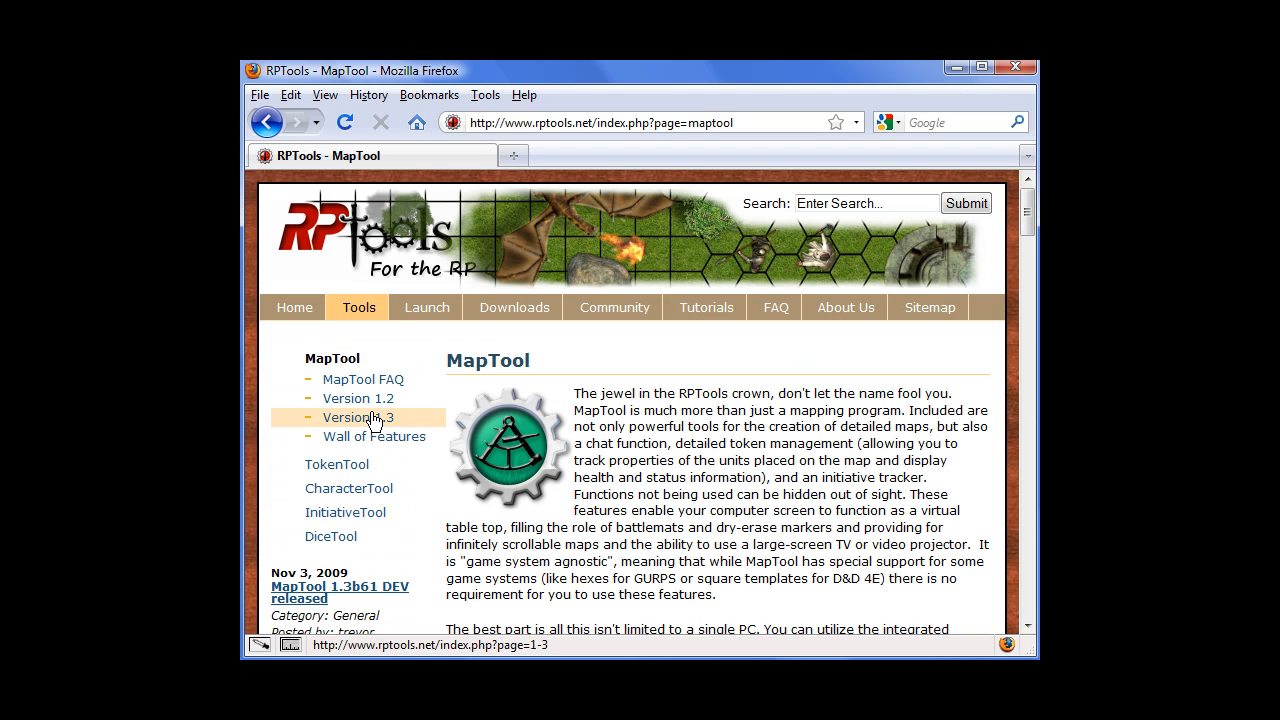
{"action": "left_click", "coordinate": [356, 418]}
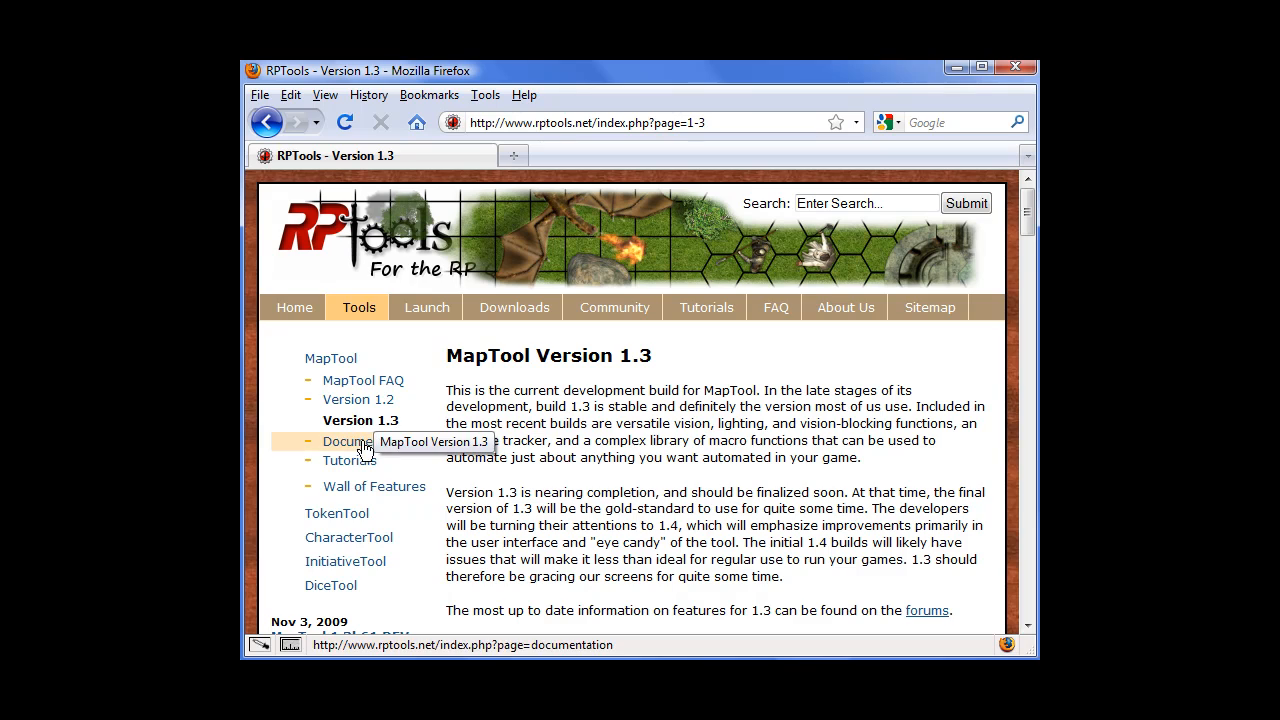
{"action": "left_click", "coordinate": [348, 440]}
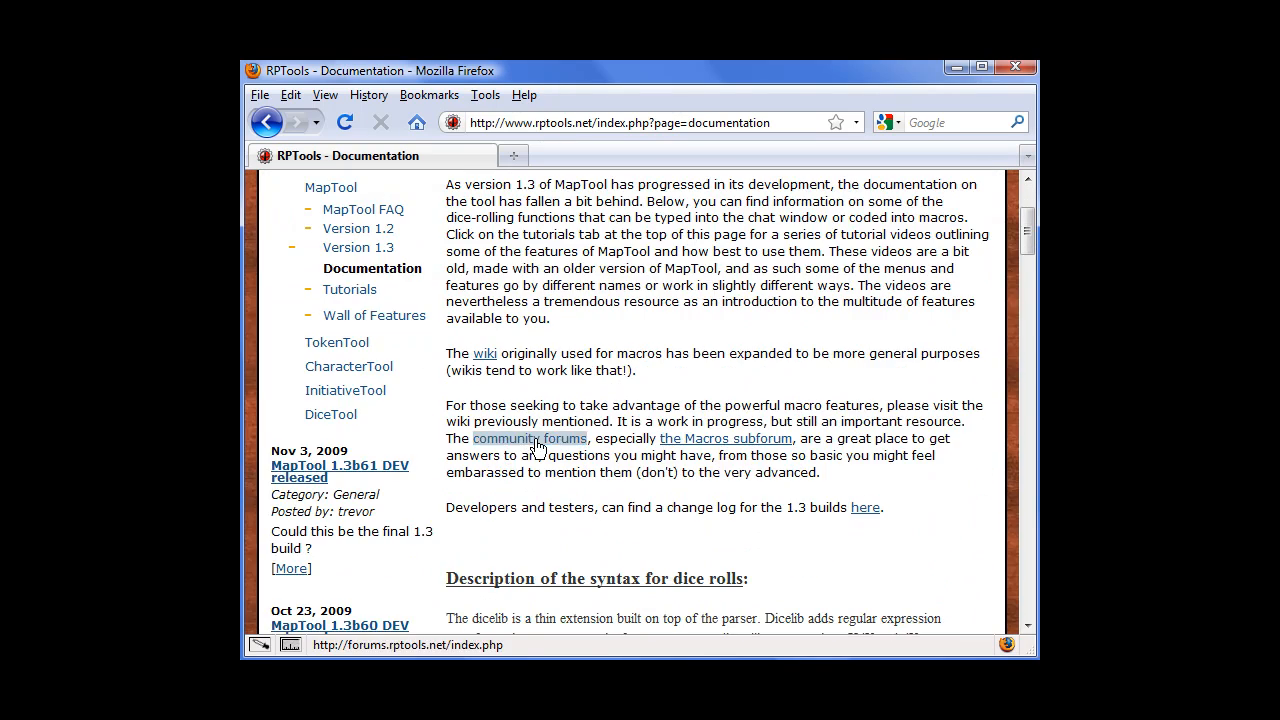
{"action": "scroll", "scroll_direction": "down", "scroll_amount": 3}
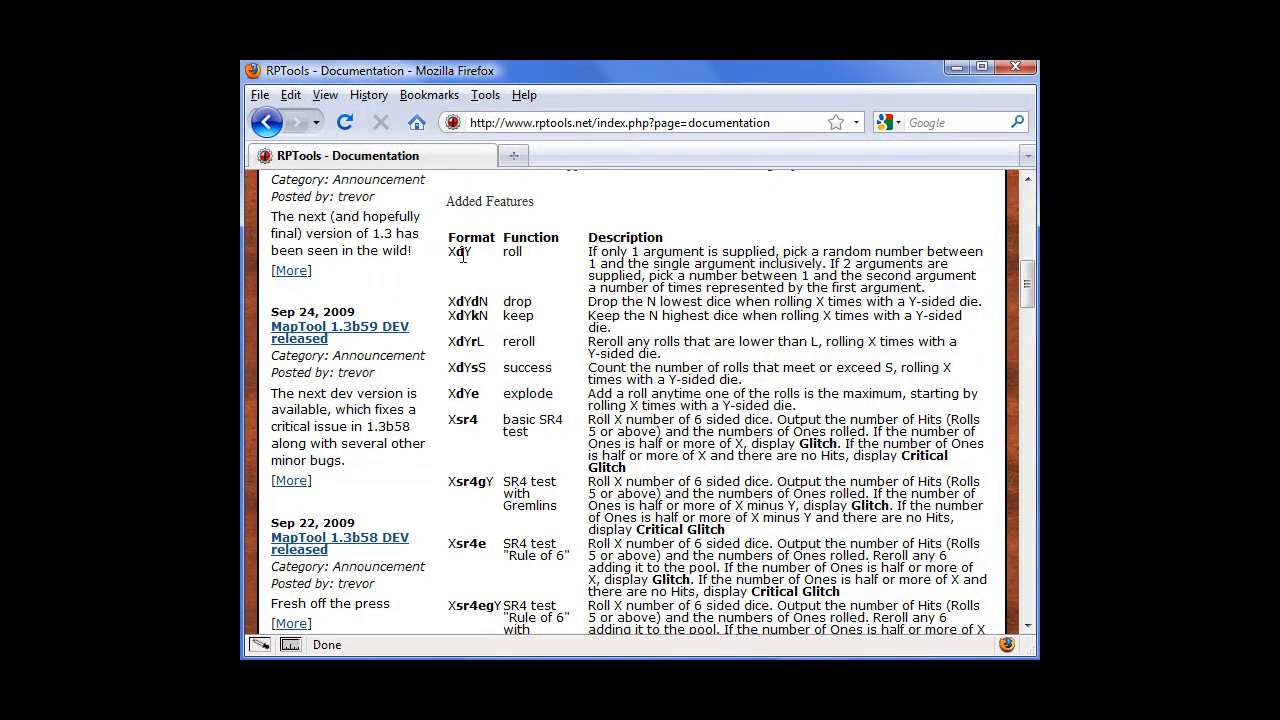
{"action": "mouse_move", "coordinate": [530, 250]}
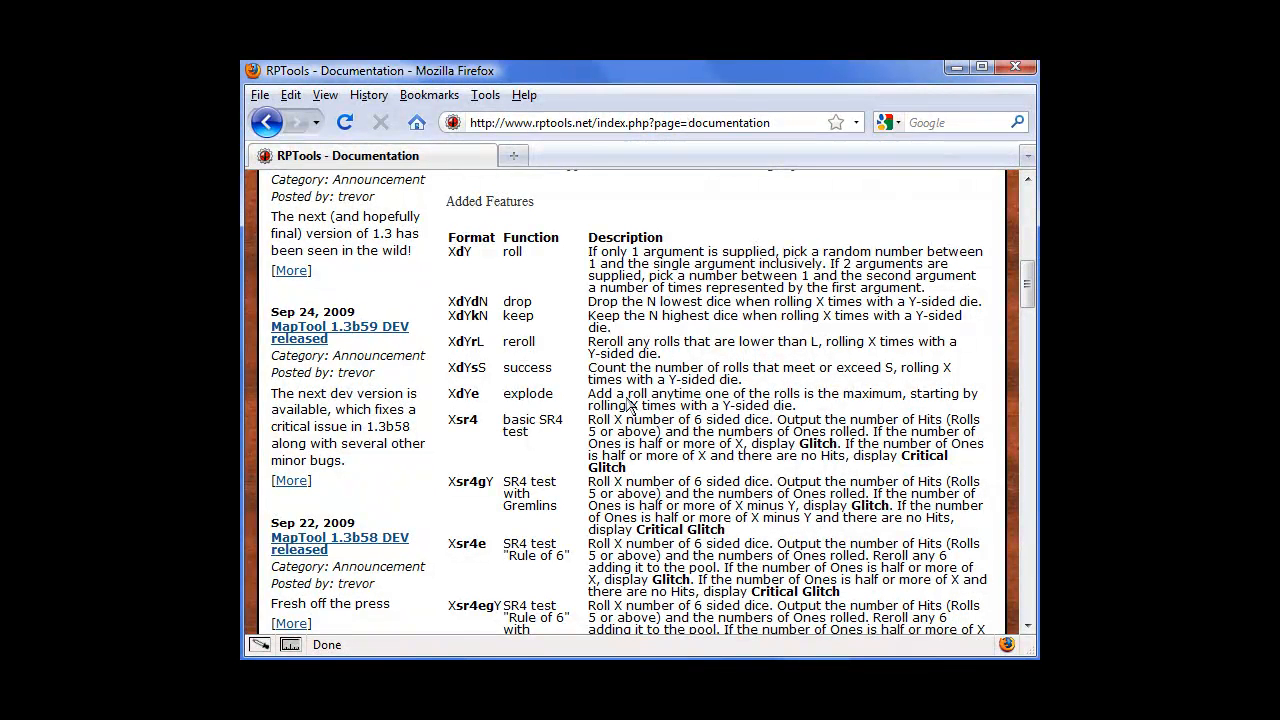
{"action": "mouse_move", "coordinate": [490, 384]}
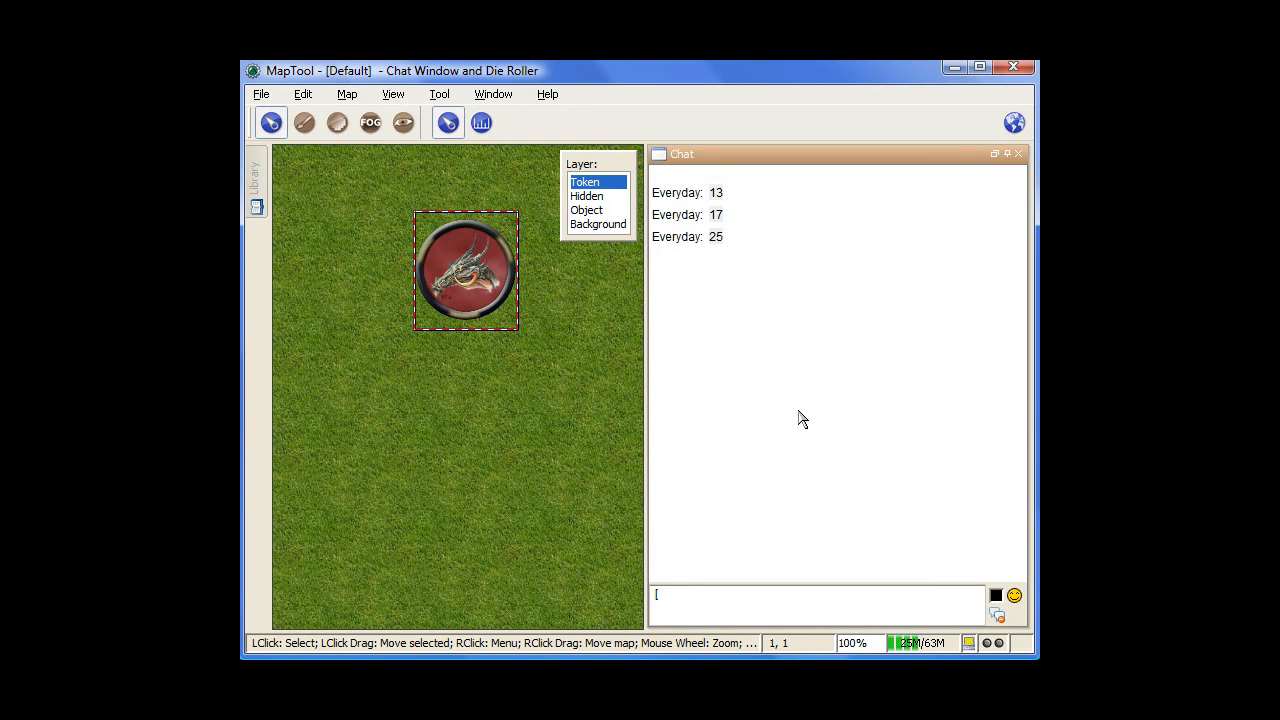
Enter the success-counting roll '[5d10s6' in the chat box without sending it.
{"action": "type", "text": "5d10"}
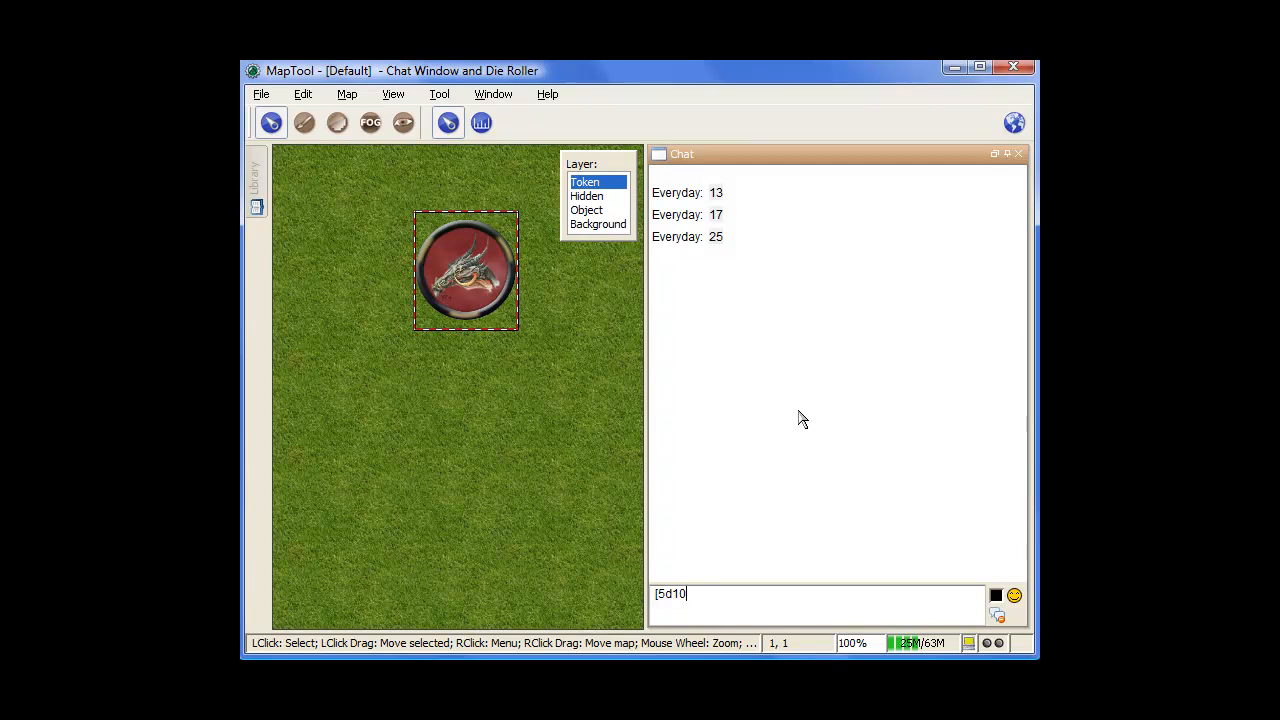
{"action": "type", "text": "s"}
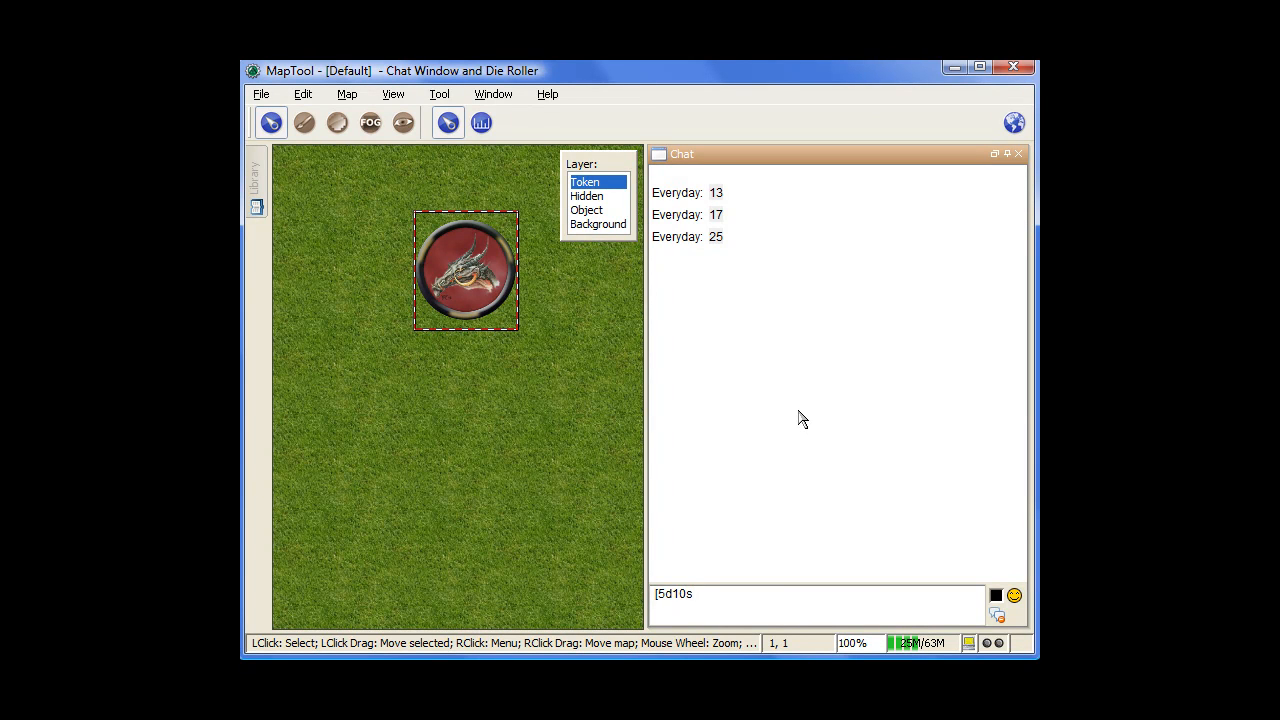
{"action": "type", "text": "6"}
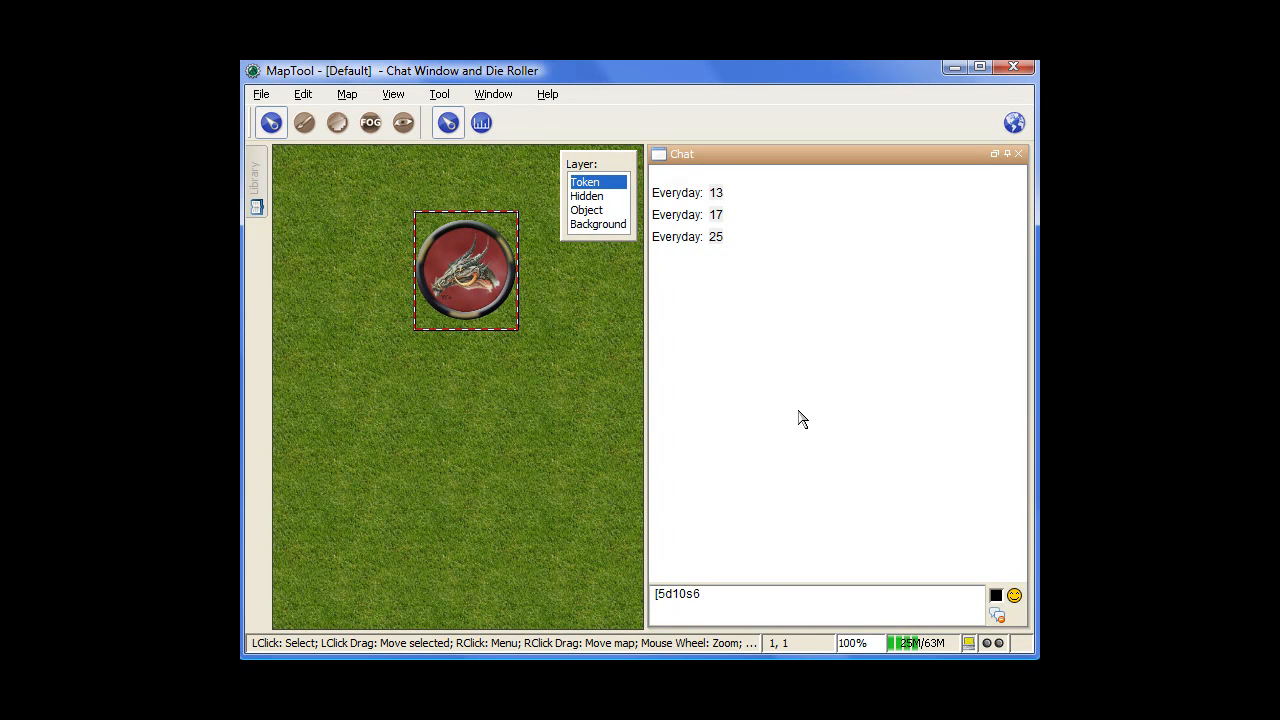